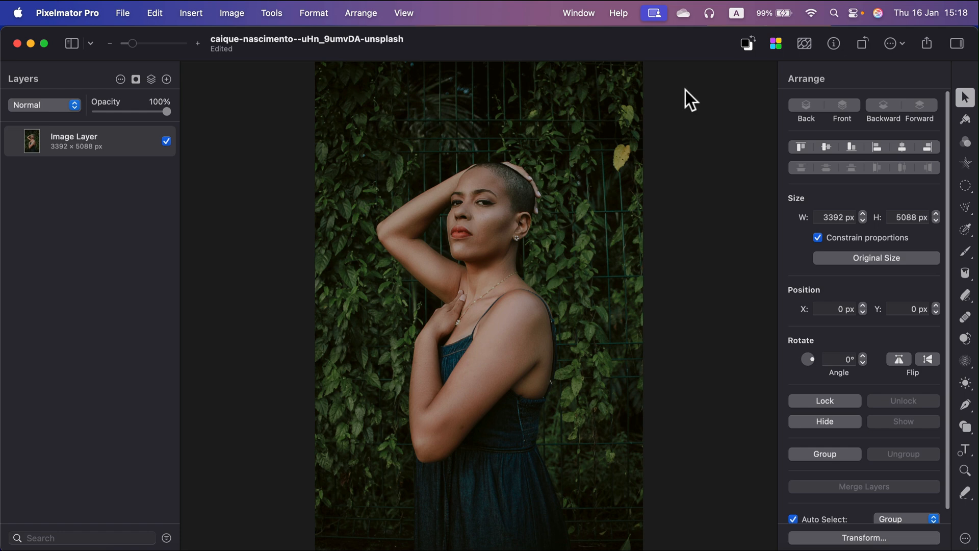
{"action": "mouse_move", "coordinate": [75, 141]}
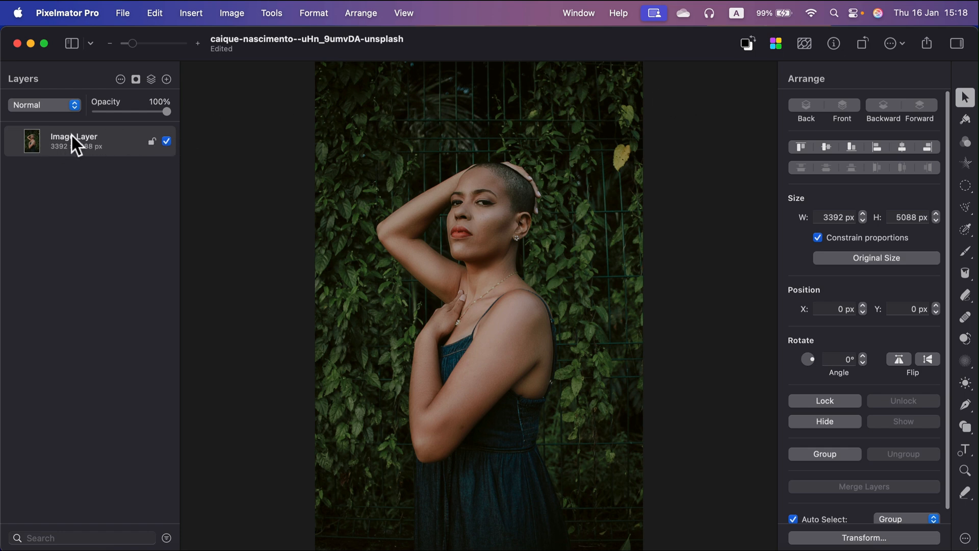
{"action": "mouse_move", "coordinate": [81, 142]}
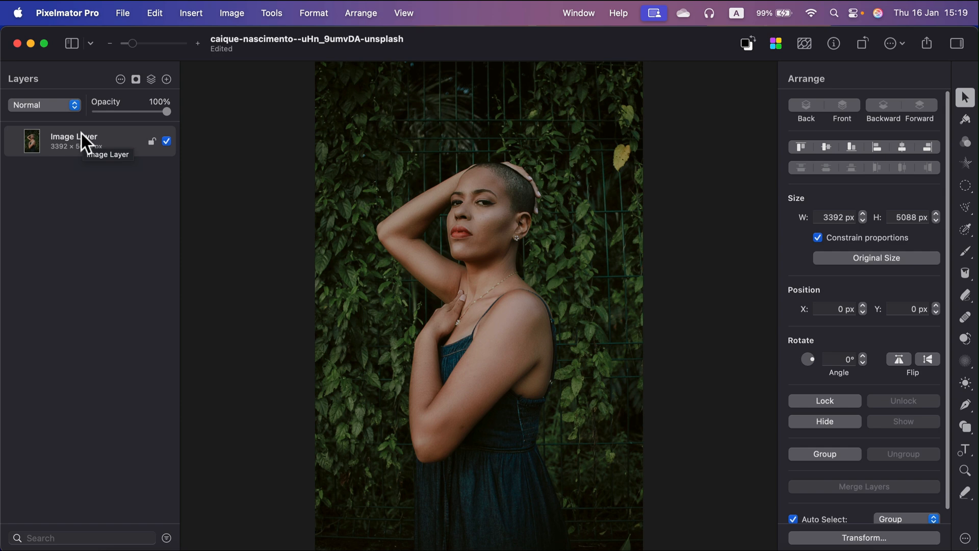
{"action": "mouse_move", "coordinate": [129, 144]}
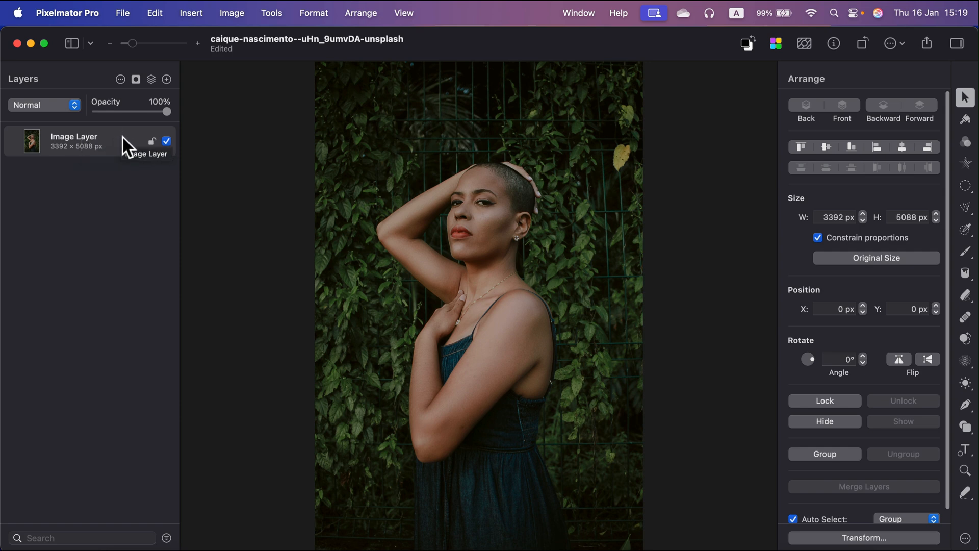
Step: Duplicate Image Layer from its context menu to create Image Layer copy
{"action": "right_click", "coordinate": [73, 141]}
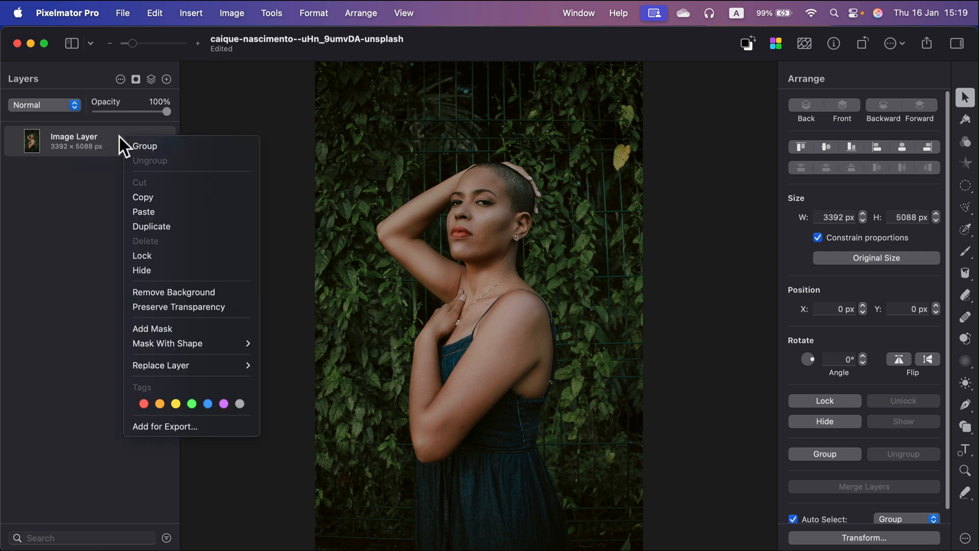
{"action": "mouse_move", "coordinate": [151, 226]}
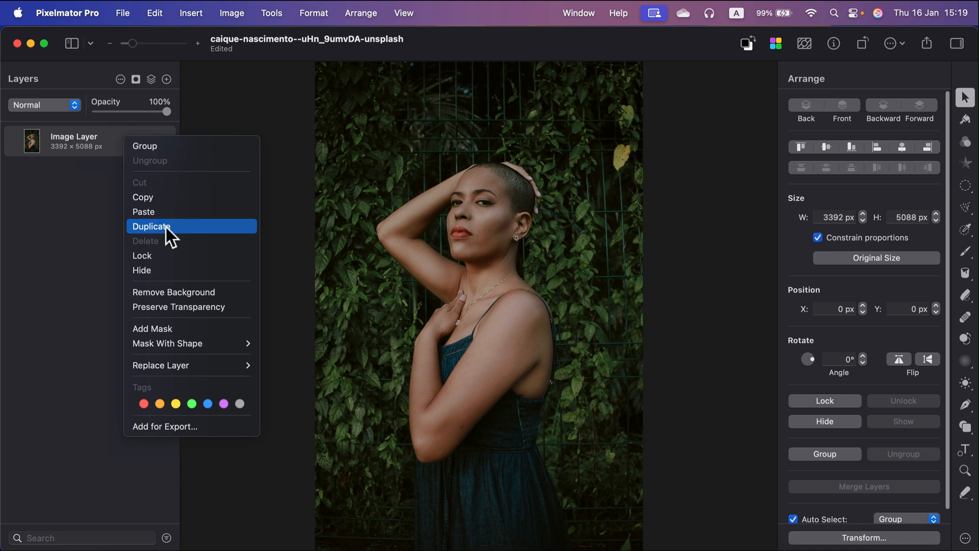
{"action": "left_click", "coordinate": [151, 226]}
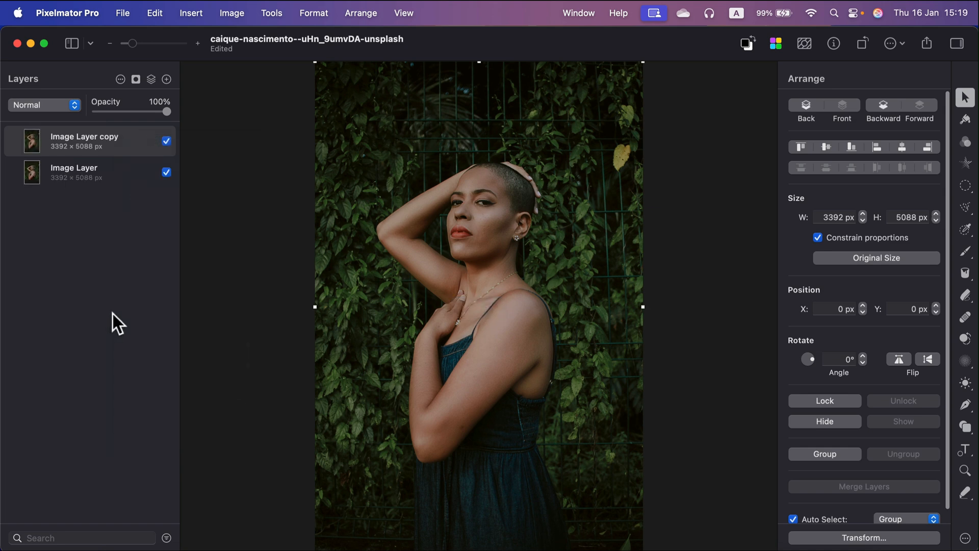
{"action": "mouse_move", "coordinate": [122, 150]}
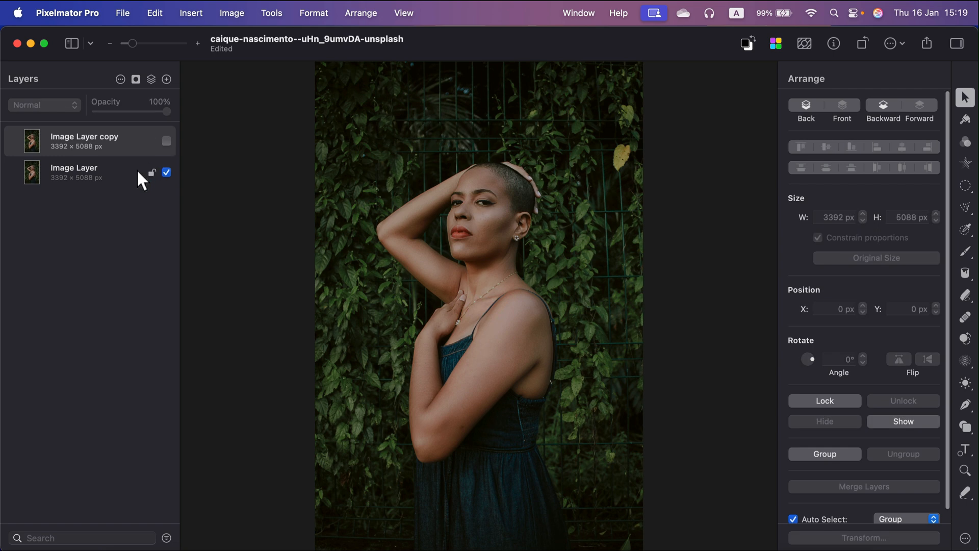
Step: Give the original Image Layer a Gaussian blur with a radius of about 20 px
{"action": "left_click", "coordinate": [314, 13]}
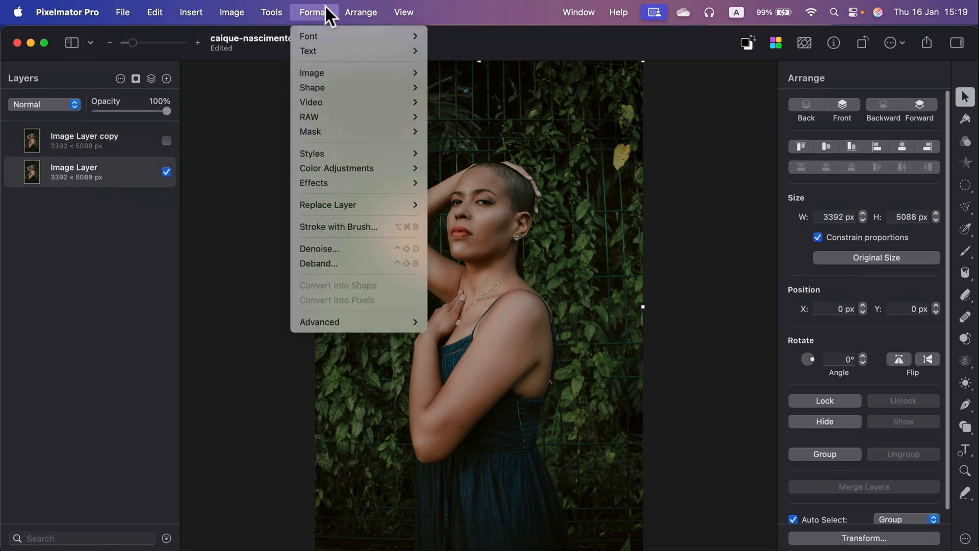
{"action": "mouse_move", "coordinate": [334, 131]}
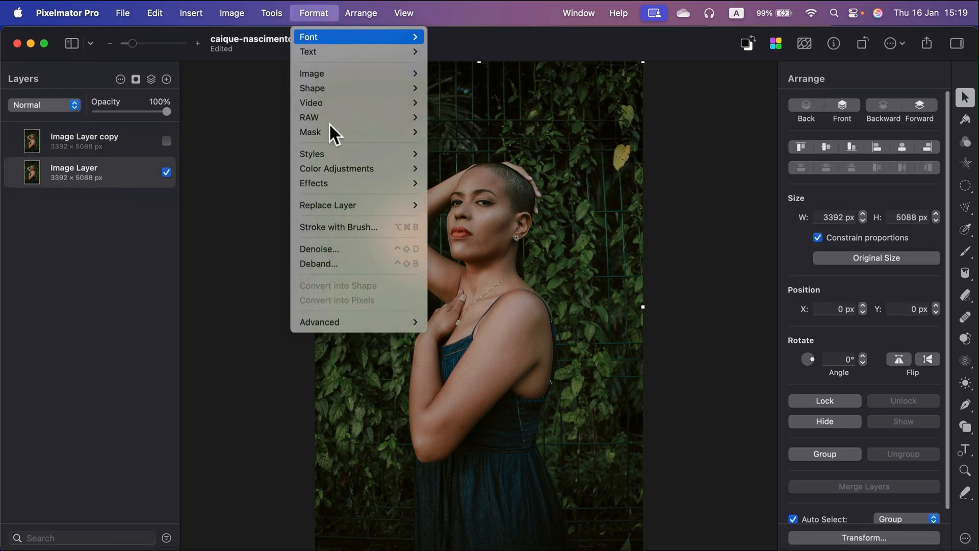
{"action": "mouse_move", "coordinate": [314, 183]}
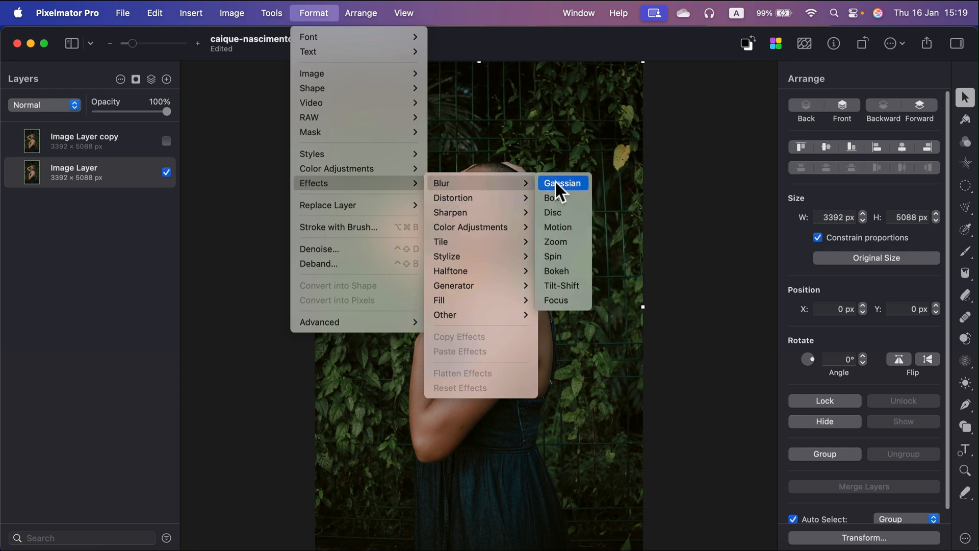
{"action": "left_click", "coordinate": [561, 183]}
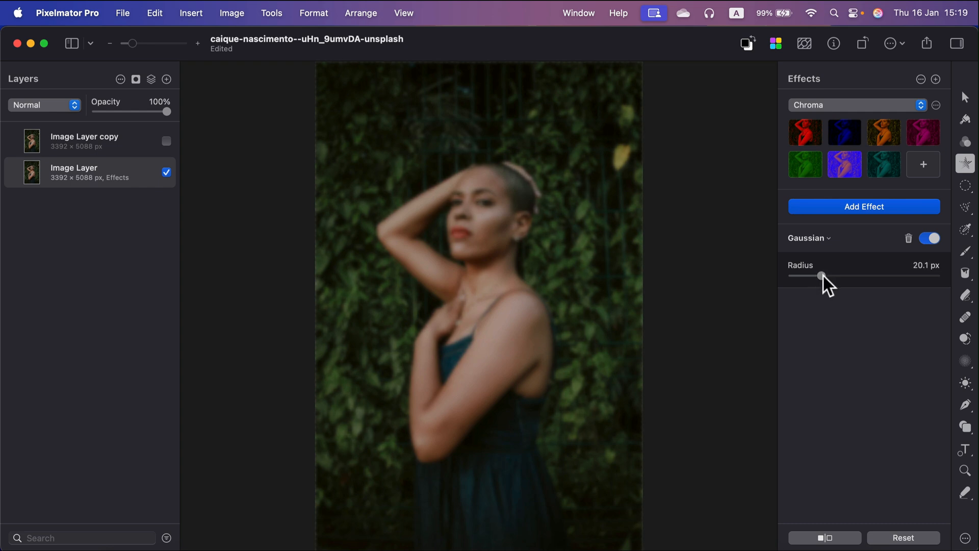
{"action": "left_click", "coordinate": [85, 141]}
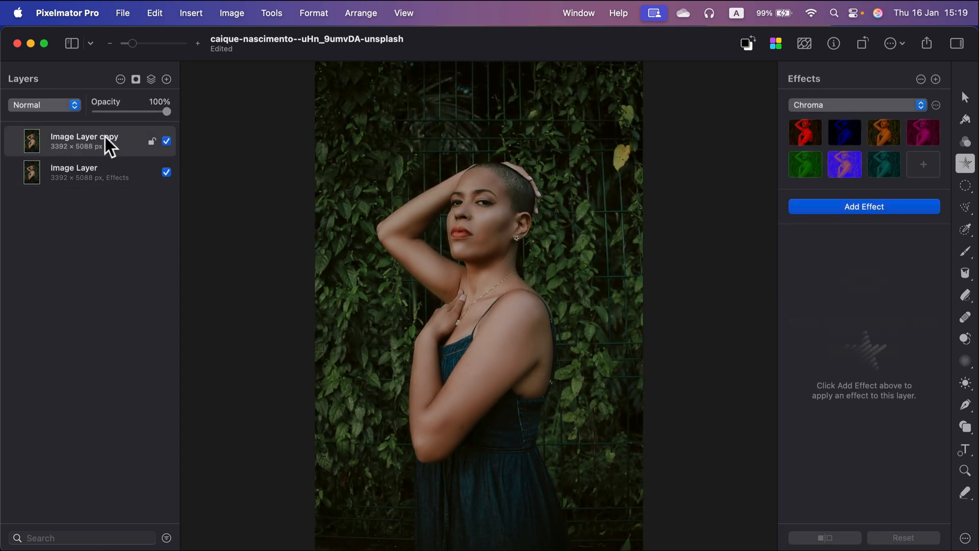
{"action": "mouse_move", "coordinate": [84, 137]}
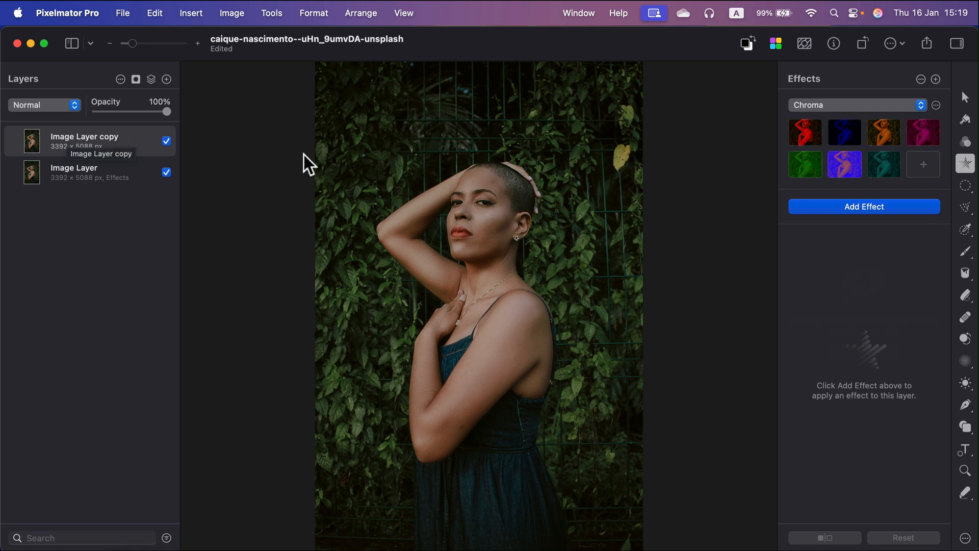
{"action": "mouse_move", "coordinate": [632, 259]}
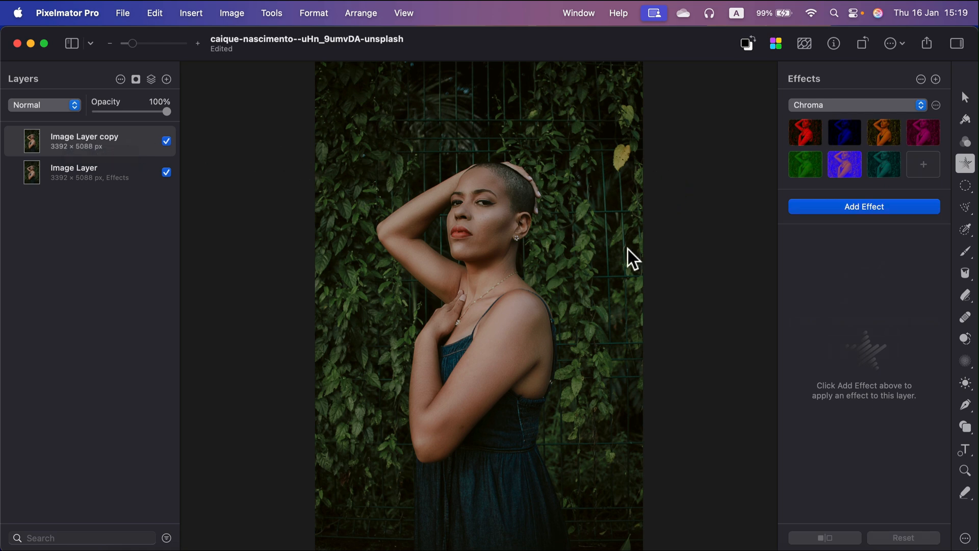
{"action": "mouse_move", "coordinate": [615, 298]}
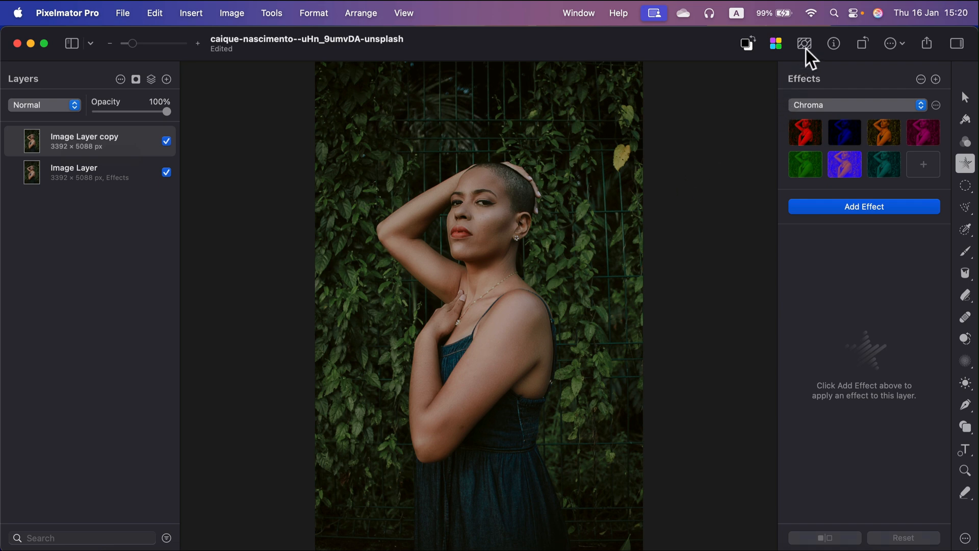
{"action": "mouse_move", "coordinate": [805, 44]}
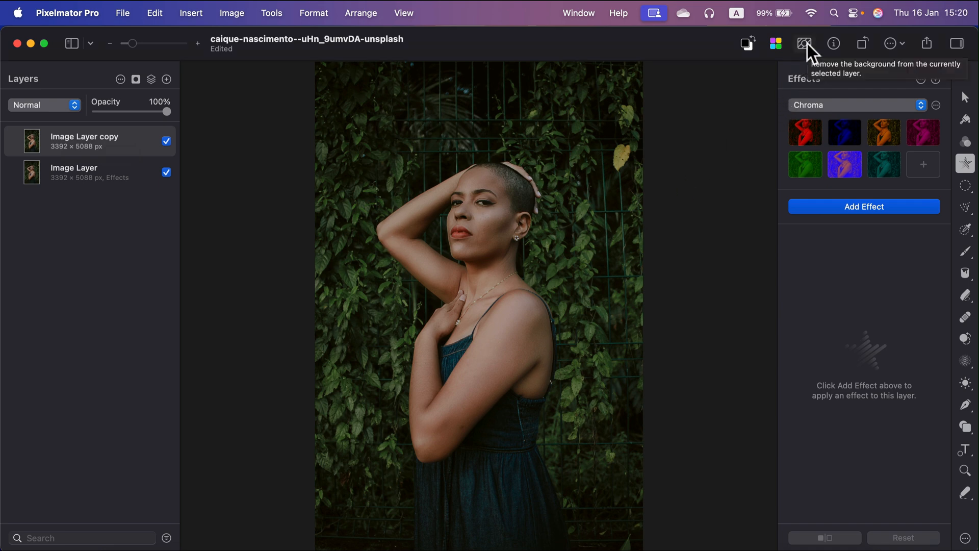
{"action": "mouse_move", "coordinate": [806, 50]}
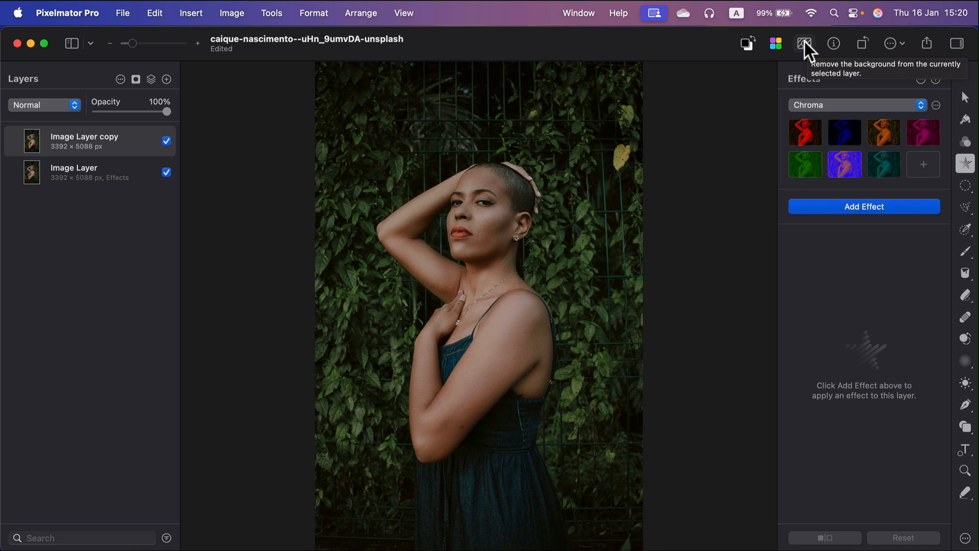
Step: Run Remove Background on Image Layer copy to cut out the sharp subject
{"action": "left_click", "coordinate": [804, 44]}
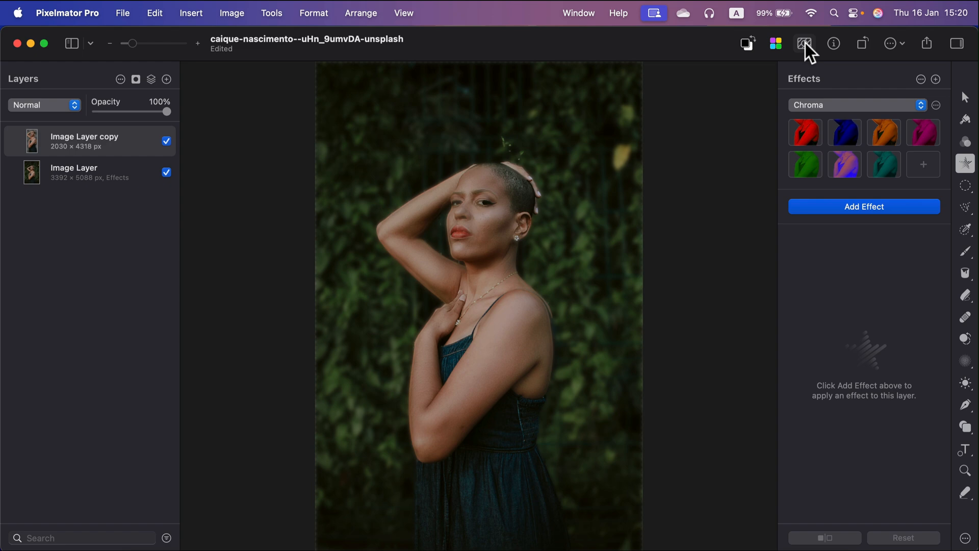
{"action": "mouse_move", "coordinate": [679, 207]}
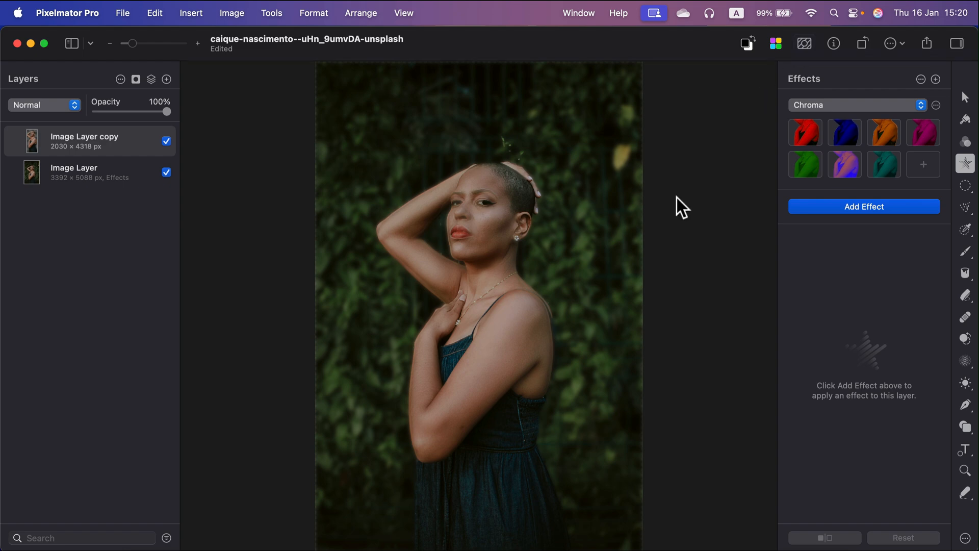
{"action": "mouse_move", "coordinate": [484, 184]}
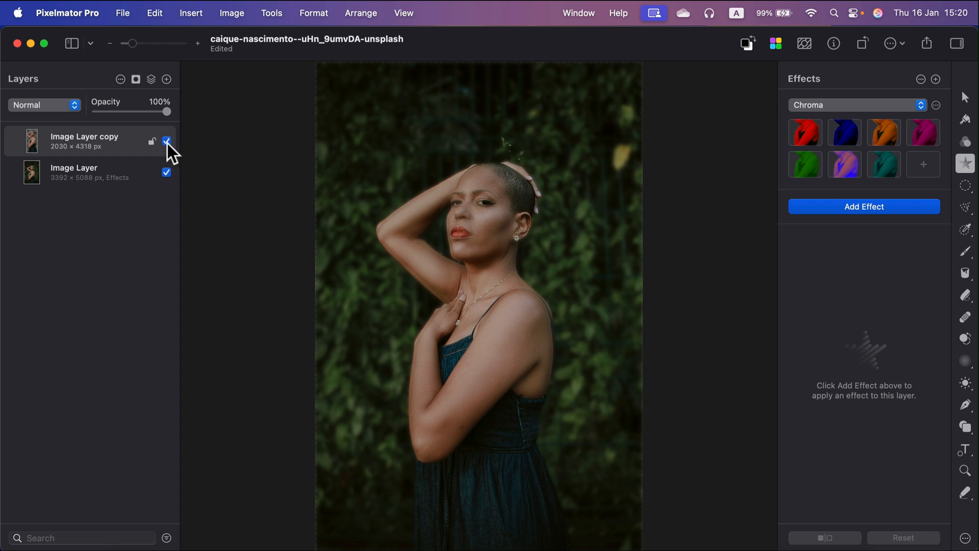
Step: Toggle the cut-out copy layer to compare, then revert Remove Background to restore it
{"action": "left_click", "coordinate": [167, 141]}
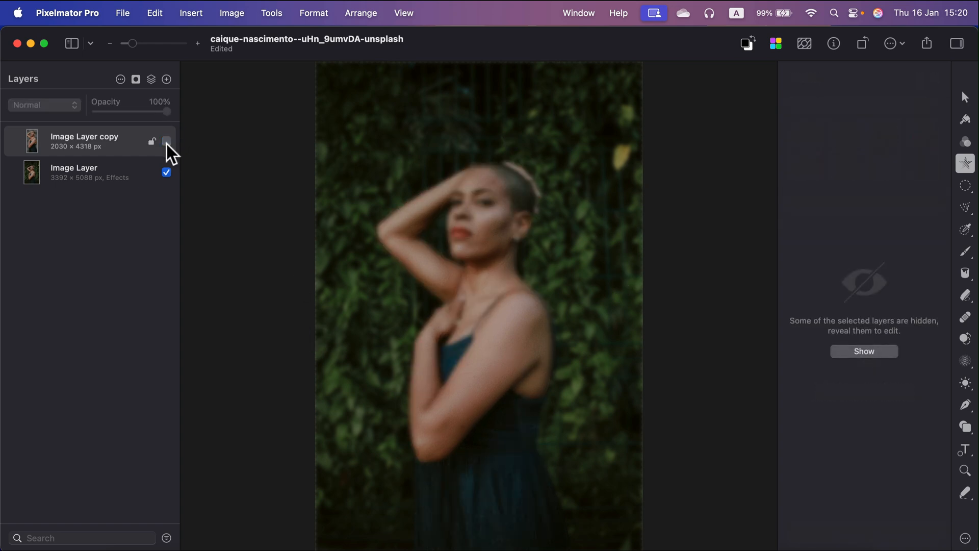
{"action": "left_click", "coordinate": [167, 139]}
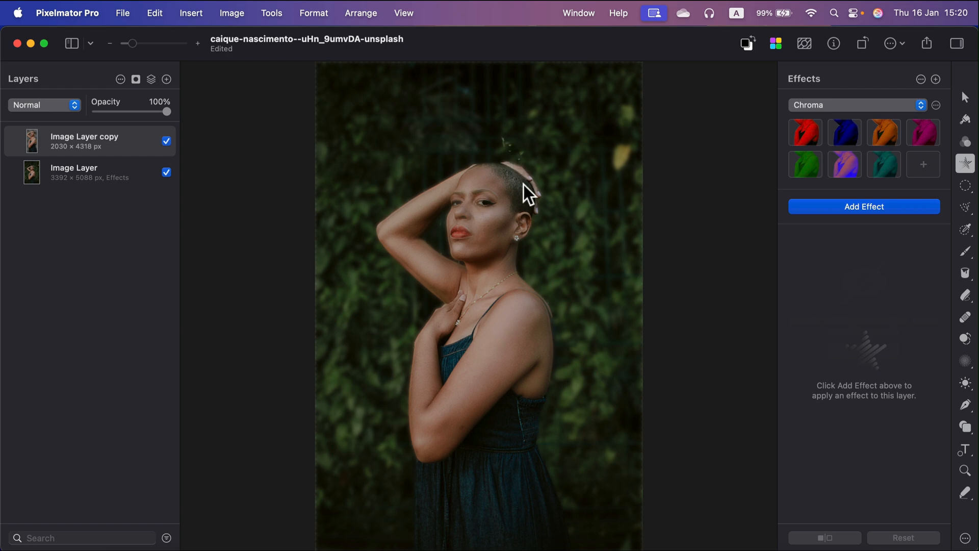
{"action": "mouse_move", "coordinate": [259, 167]}
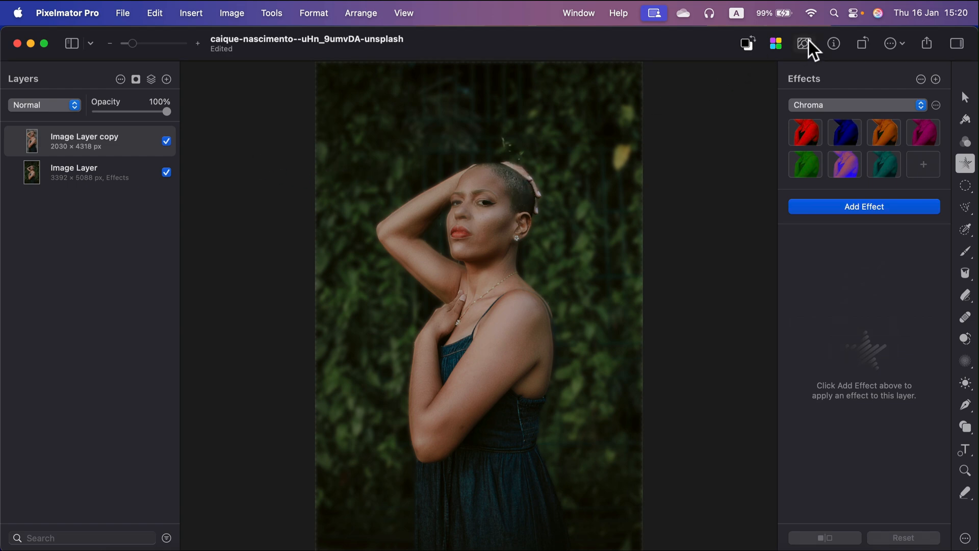
{"action": "mouse_move", "coordinate": [805, 43]}
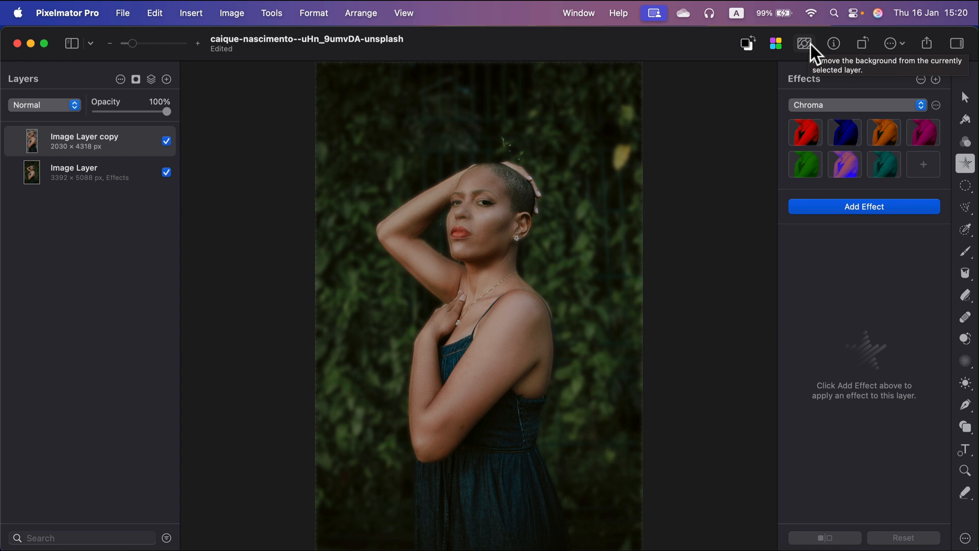
{"action": "left_click", "coordinate": [805, 43]}
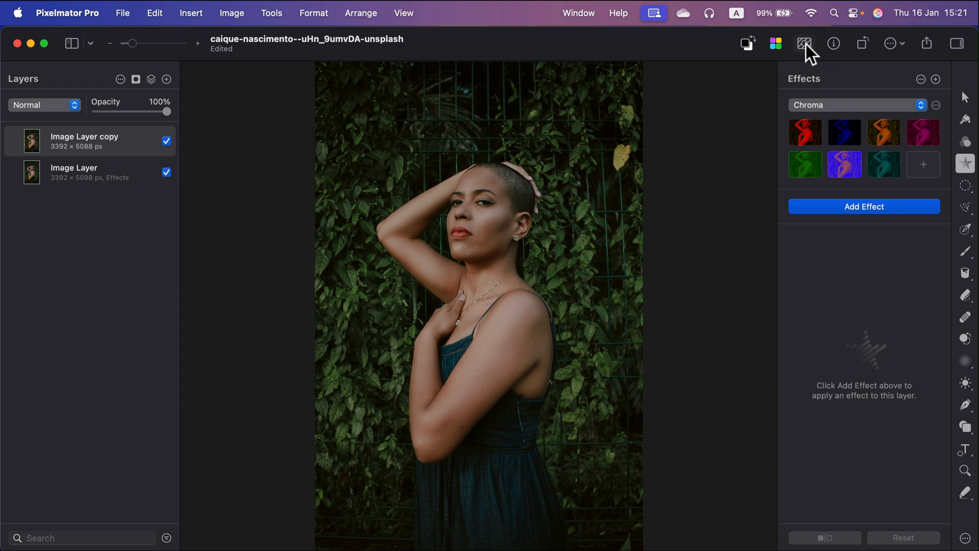
{"action": "mouse_move", "coordinate": [545, 339]}
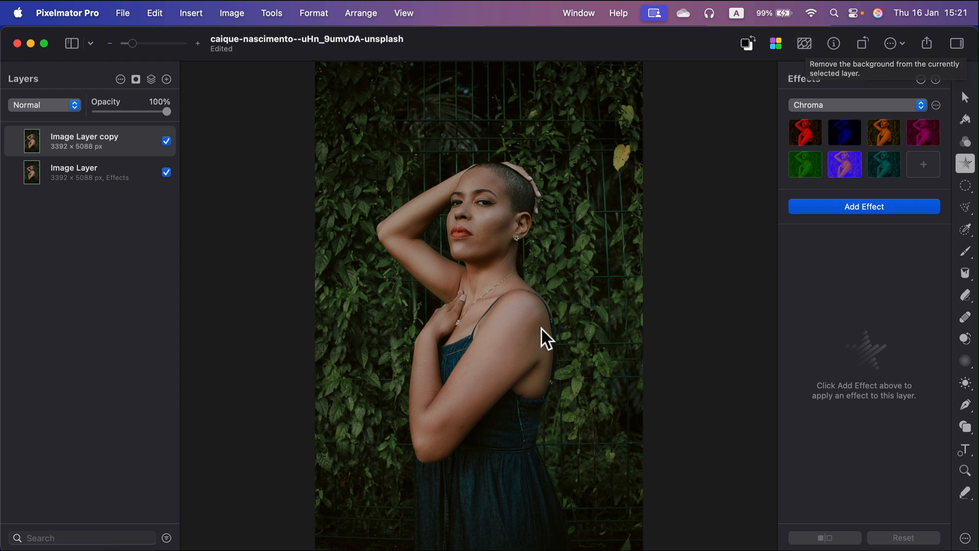
{"action": "mouse_move", "coordinate": [452, 409]}
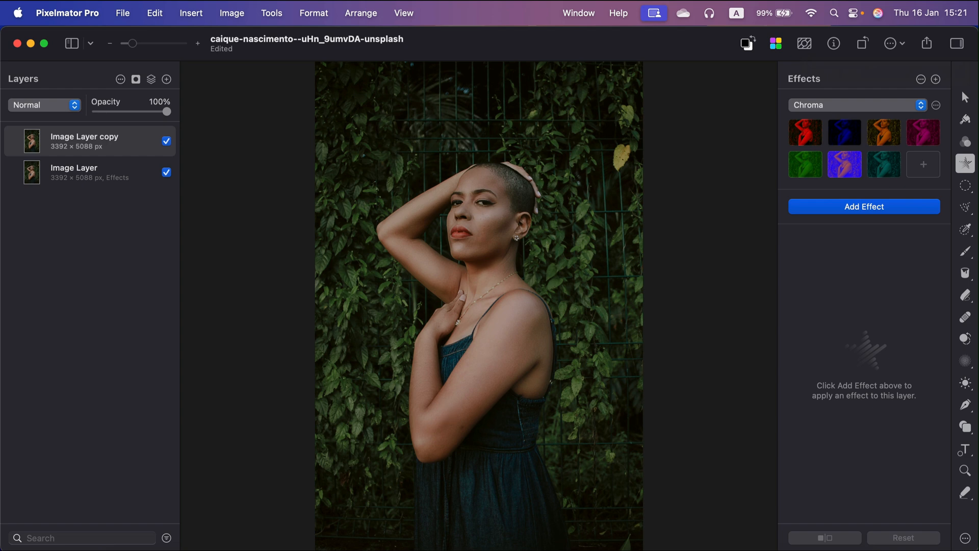
Step: Switch to the Color Selection tool in the tools sidebar
{"action": "left_click", "coordinate": [965, 229]}
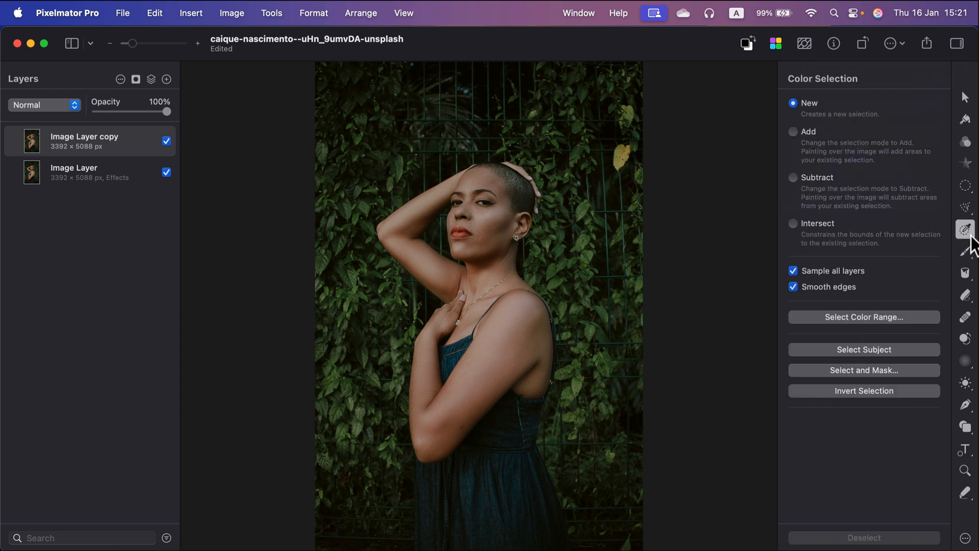
{"action": "mouse_move", "coordinate": [832, 109]}
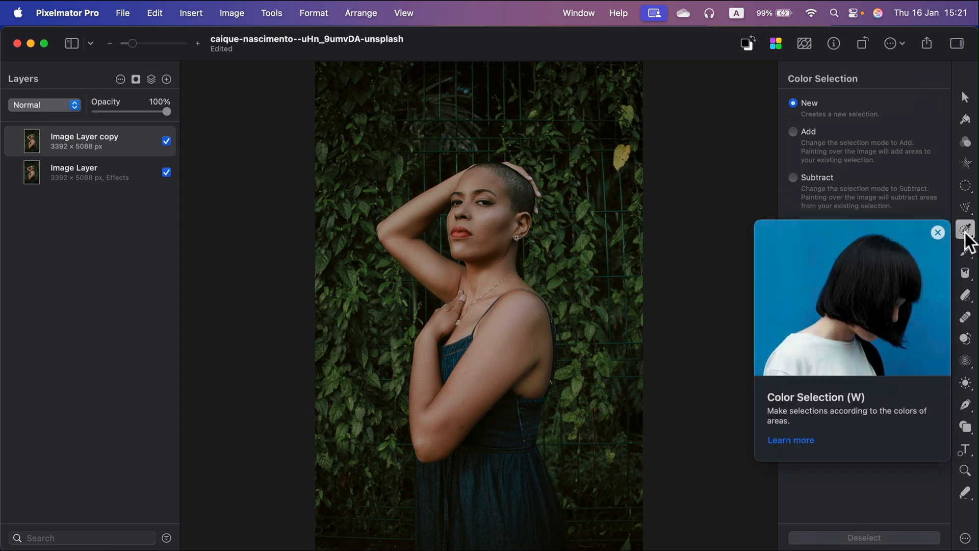
Step: Dismiss the tool tip and use Select Subject to select the woman
{"action": "left_click", "coordinate": [938, 233]}
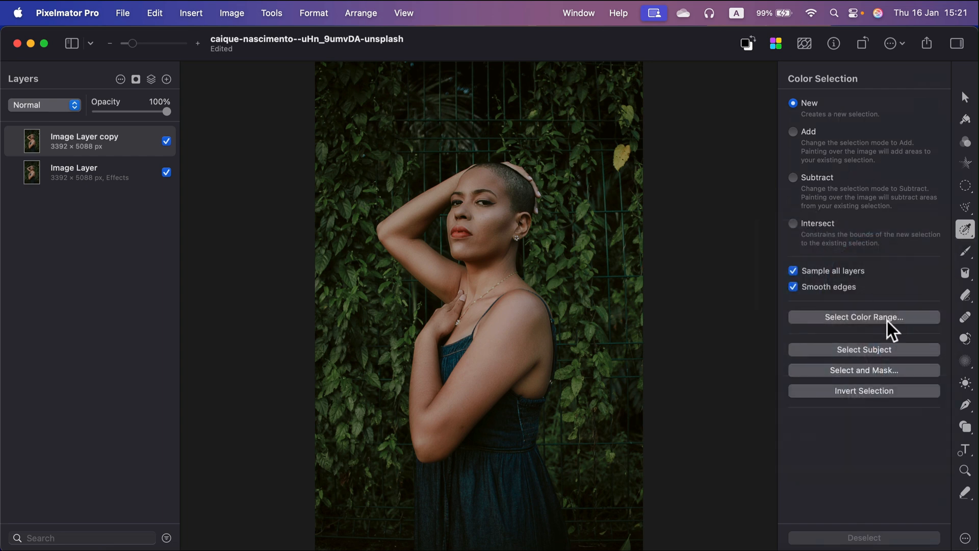
{"action": "left_click", "coordinate": [864, 349]}
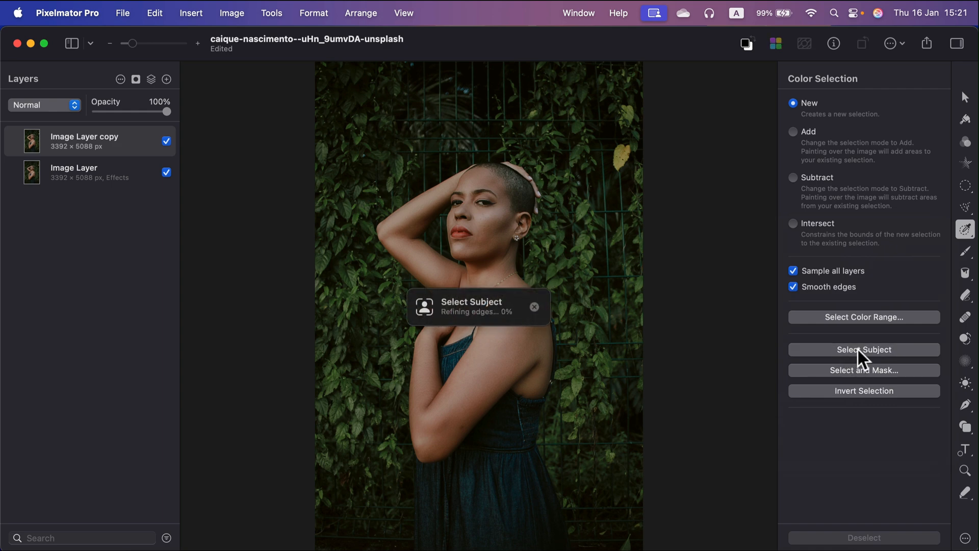
{"action": "left_click", "coordinate": [864, 349]}
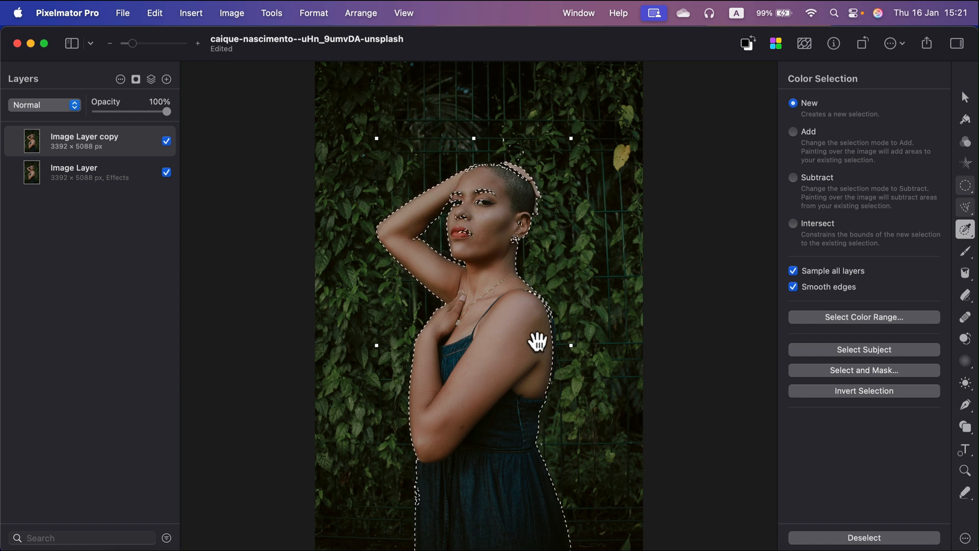
Step: Switch to the Quick Selection tool in Add mode
{"action": "left_click", "coordinate": [966, 229]}
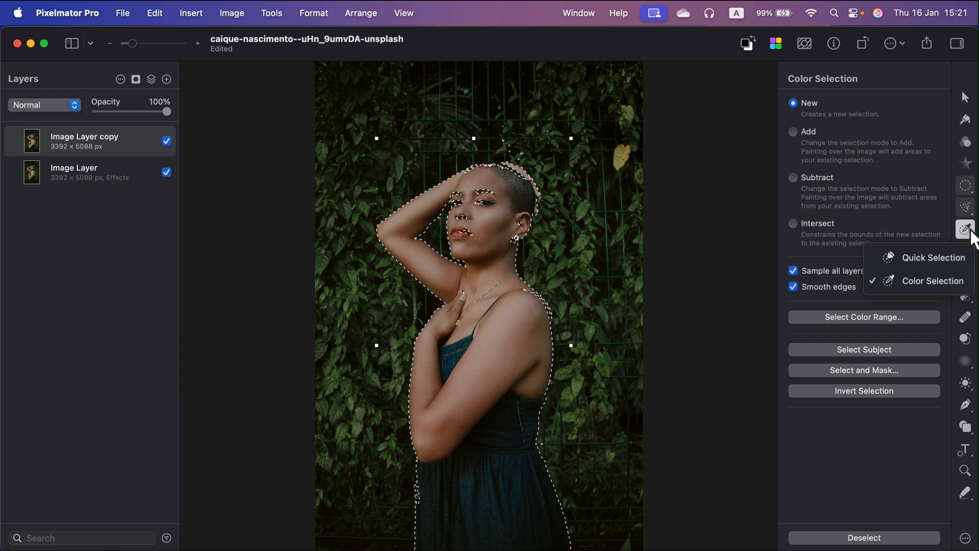
{"action": "mouse_move", "coordinate": [930, 257]}
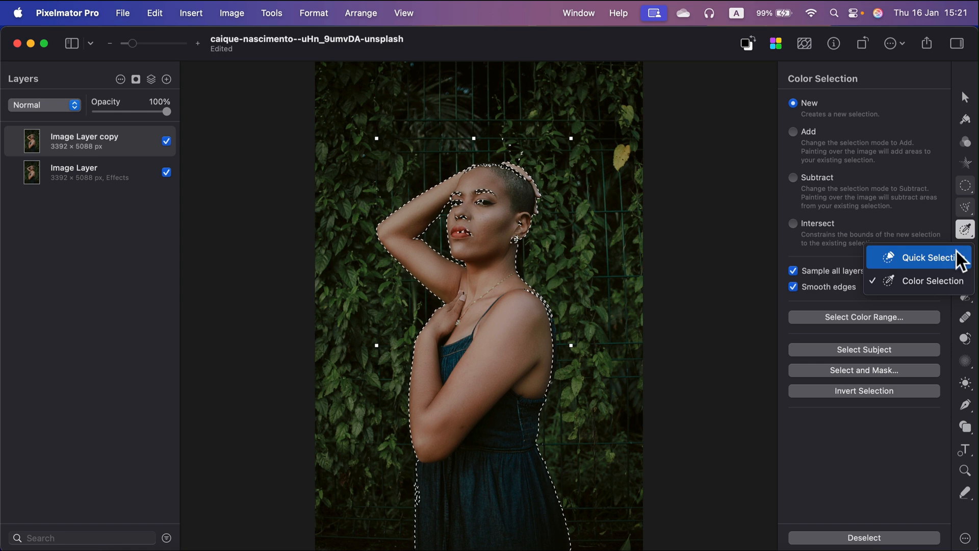
{"action": "left_click", "coordinate": [930, 257]}
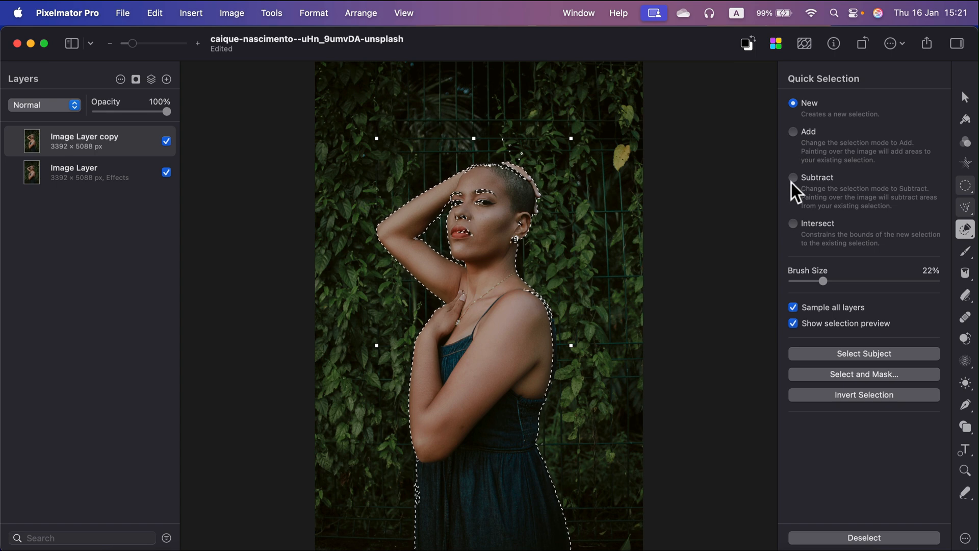
{"action": "left_click", "coordinate": [793, 131]}
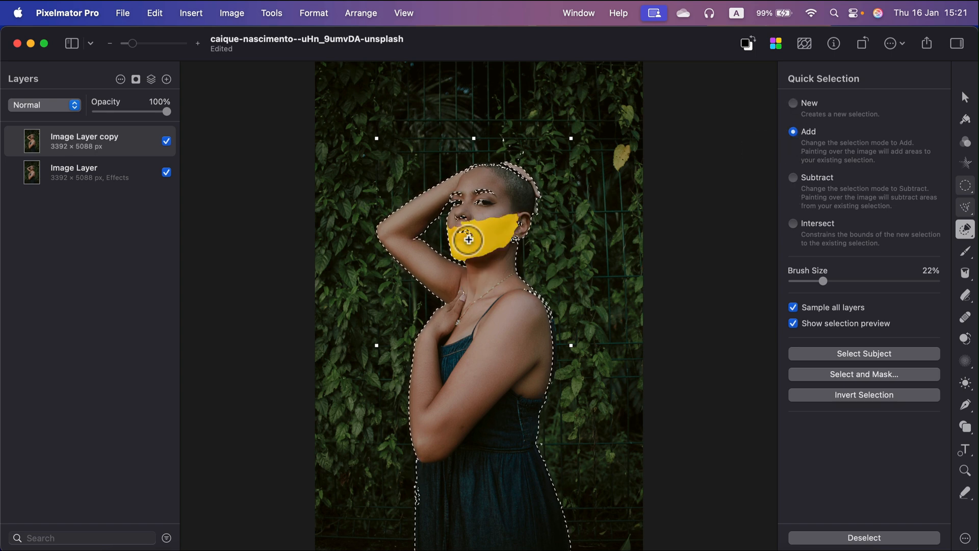
Step: Paint over the woman's unselected eye and lip areas to add them
{"action": "left_click_drag", "start_coordinate": [131, 43], "coordinate": [132, 43]}
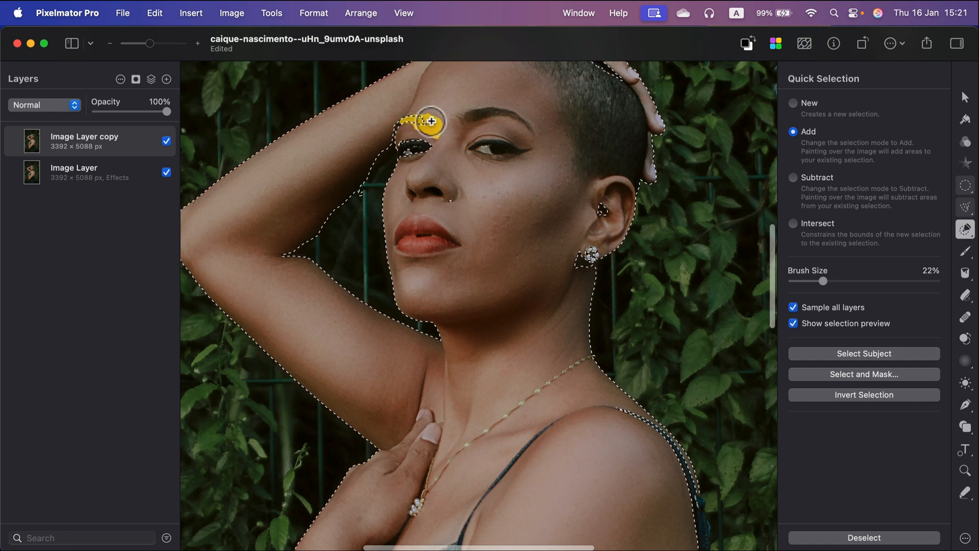
{"action": "mouse_move", "coordinate": [422, 146]}
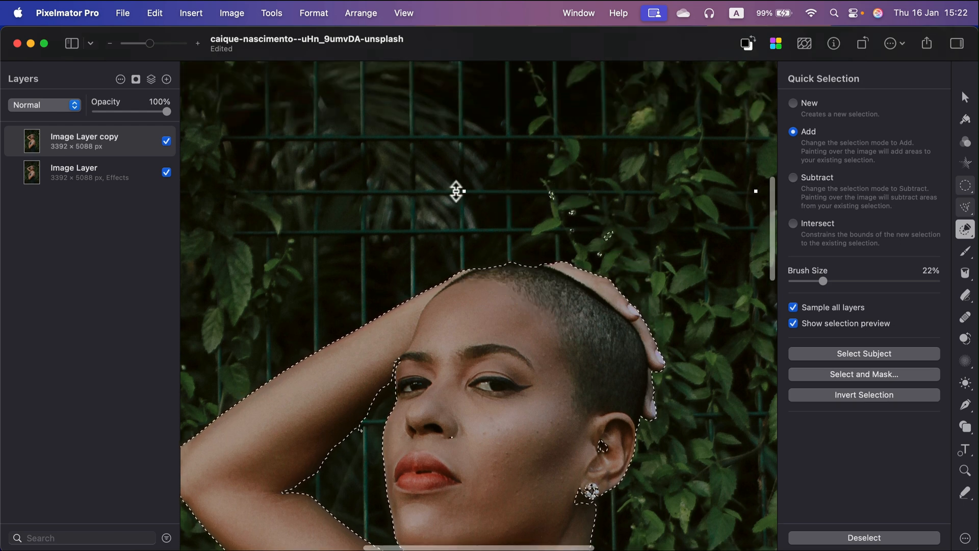
{"action": "mouse_move", "coordinate": [924, 131]}
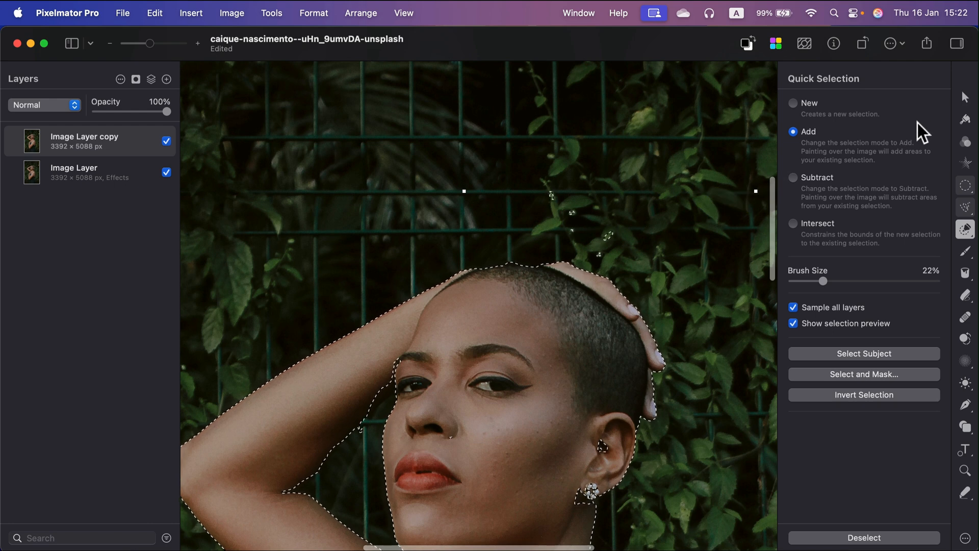
Step: Return Quick Selection to Add mode and add the missed dress edge and arm
{"action": "left_click", "coordinate": [793, 177]}
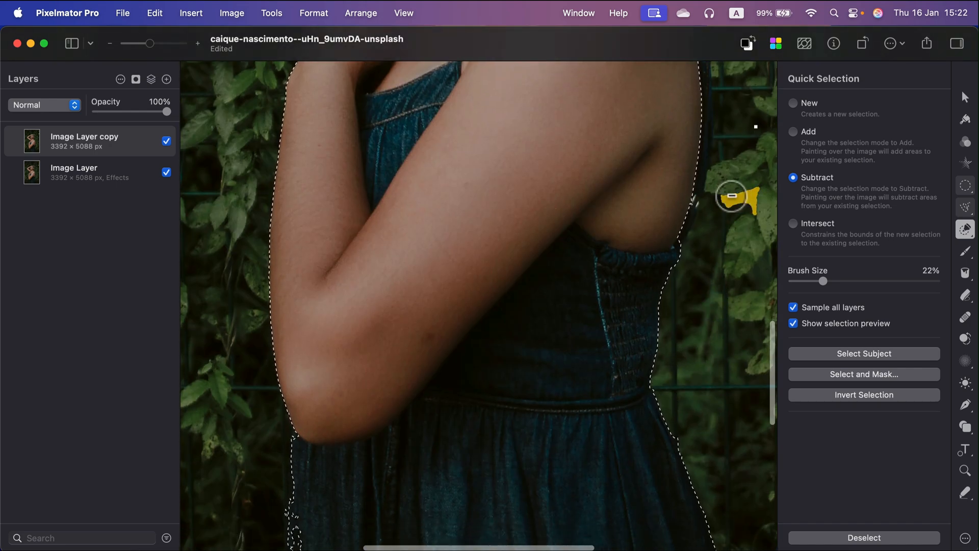
{"action": "scroll", "scroll_direction": "down", "scroll_amount": 3}
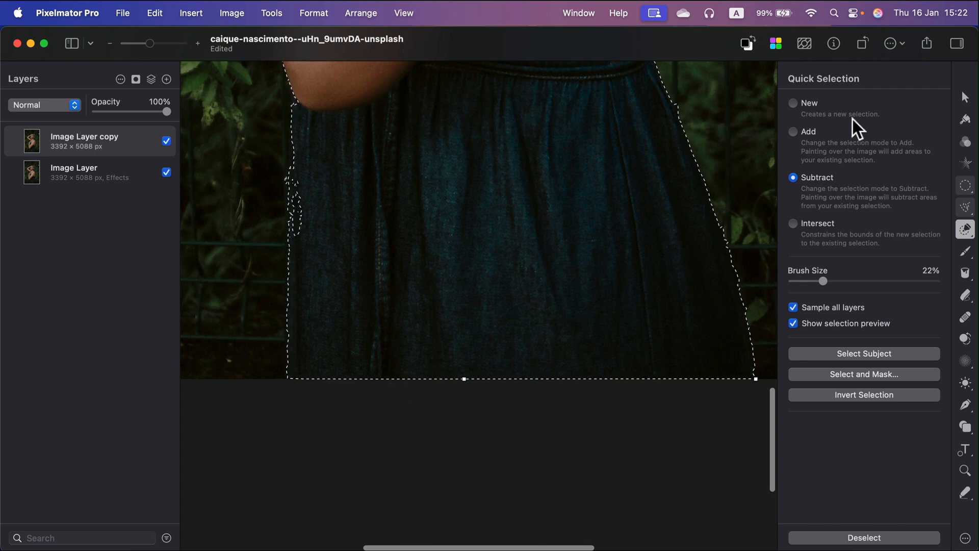
{"action": "left_click", "coordinate": [793, 102]}
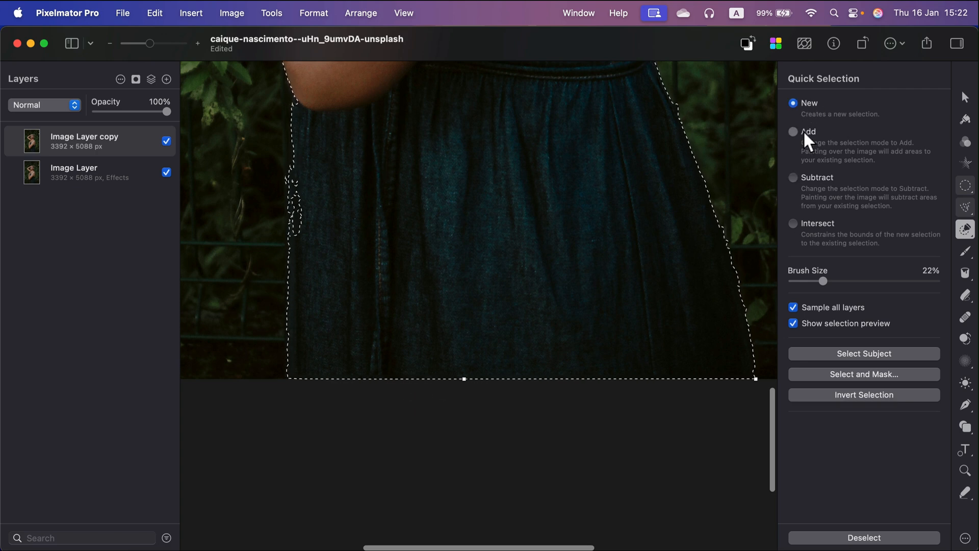
{"action": "left_click", "coordinate": [793, 131]}
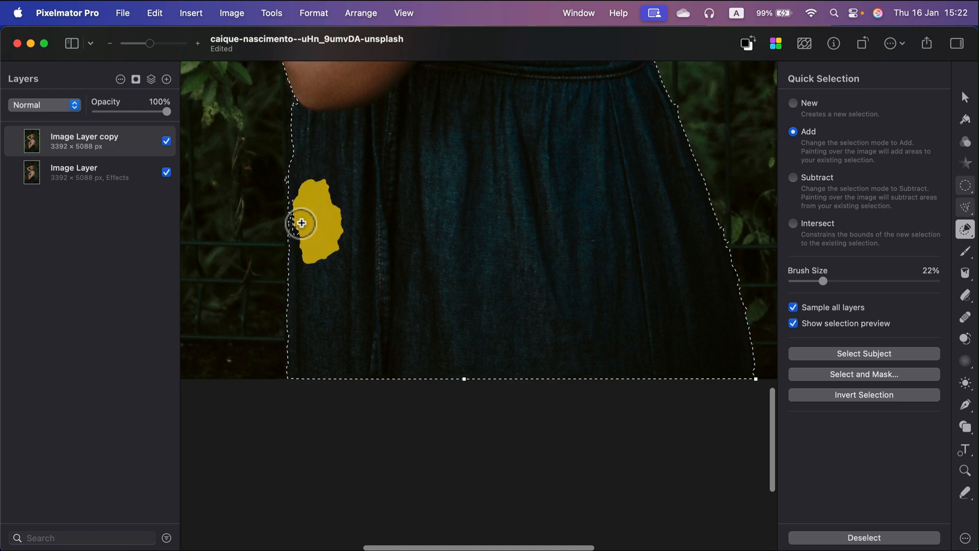
{"action": "left_click", "coordinate": [305, 225]}
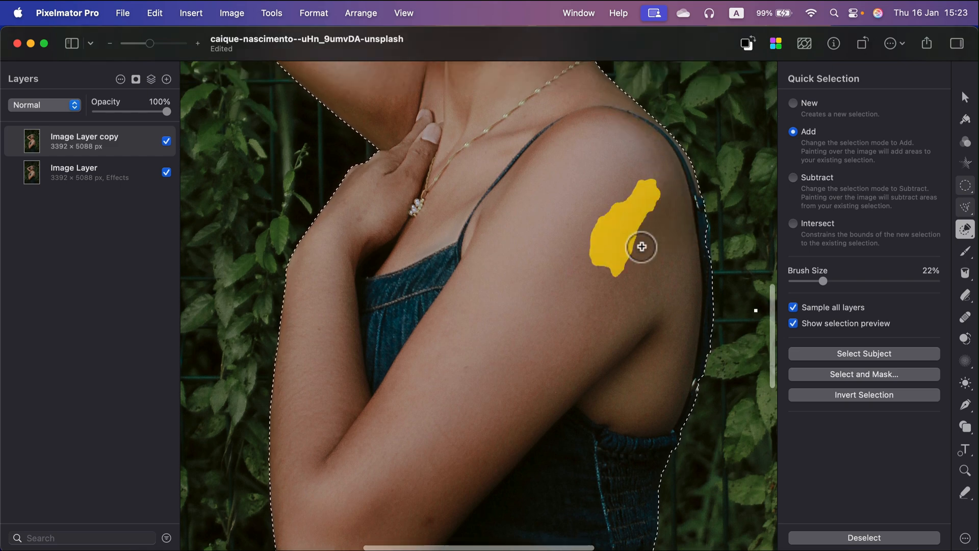
{"action": "scroll", "scroll_direction": "down", "scroll_amount": 3}
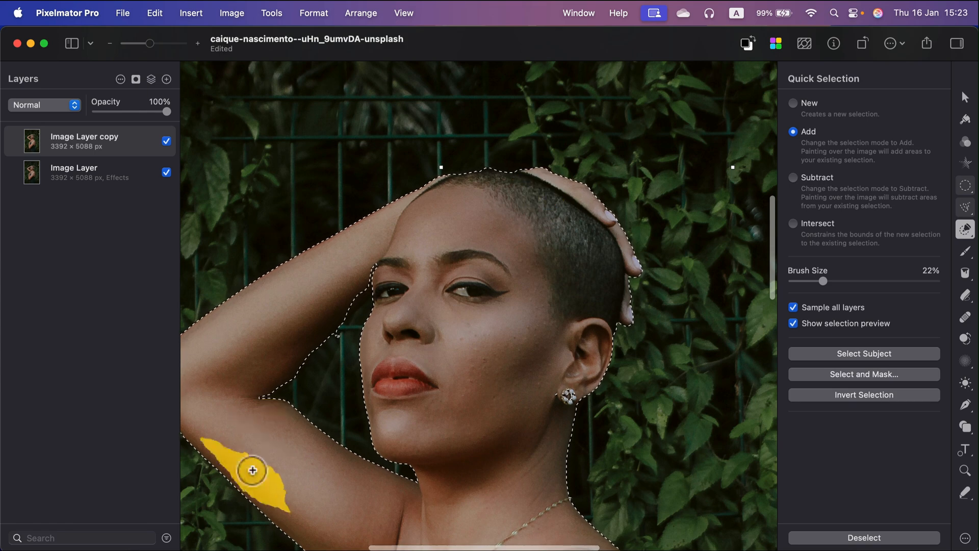
Step: Add more of the raised arm, then subtract the background above her head
{"action": "left_click_drag", "start_coordinate": [138, 42], "coordinate": [161, 43]}
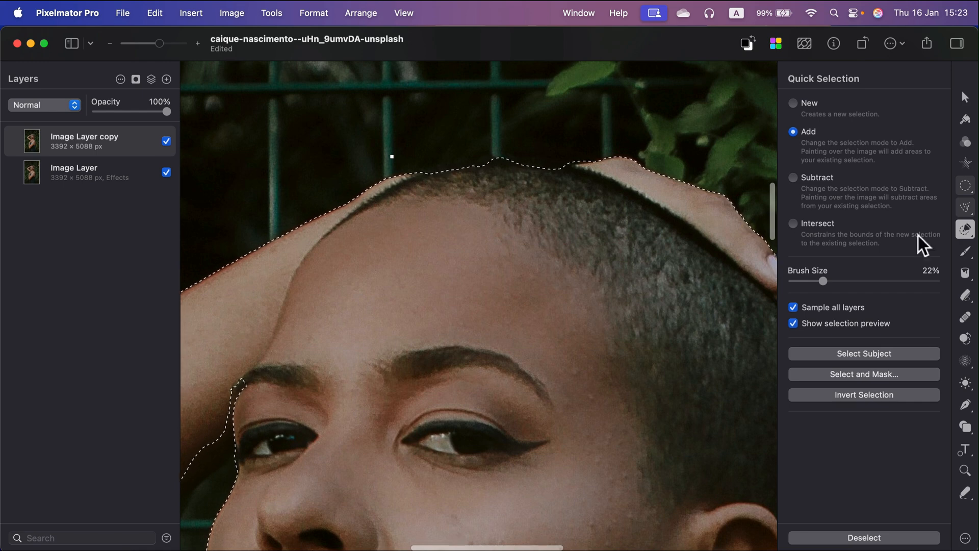
{"action": "left_click", "coordinate": [793, 177]}
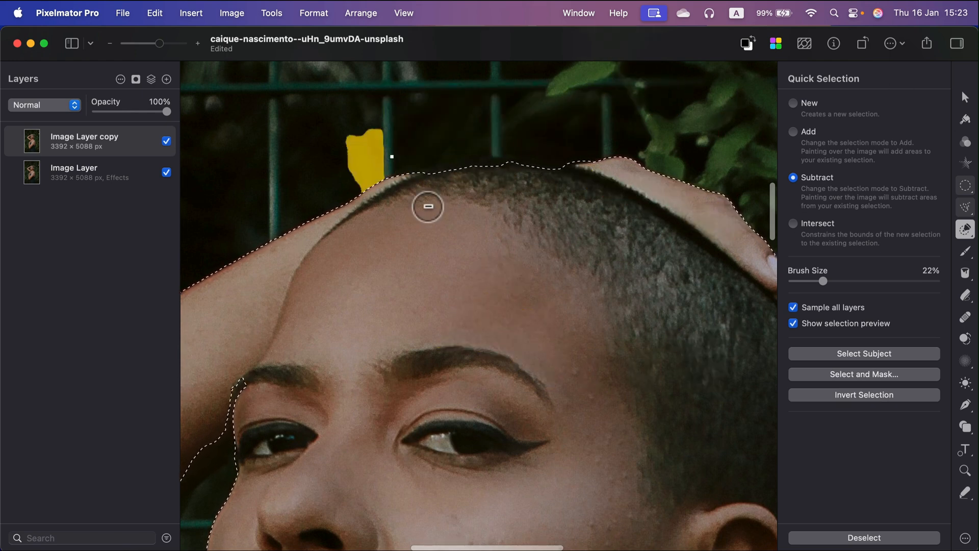
{"action": "left_click", "coordinate": [427, 206]}
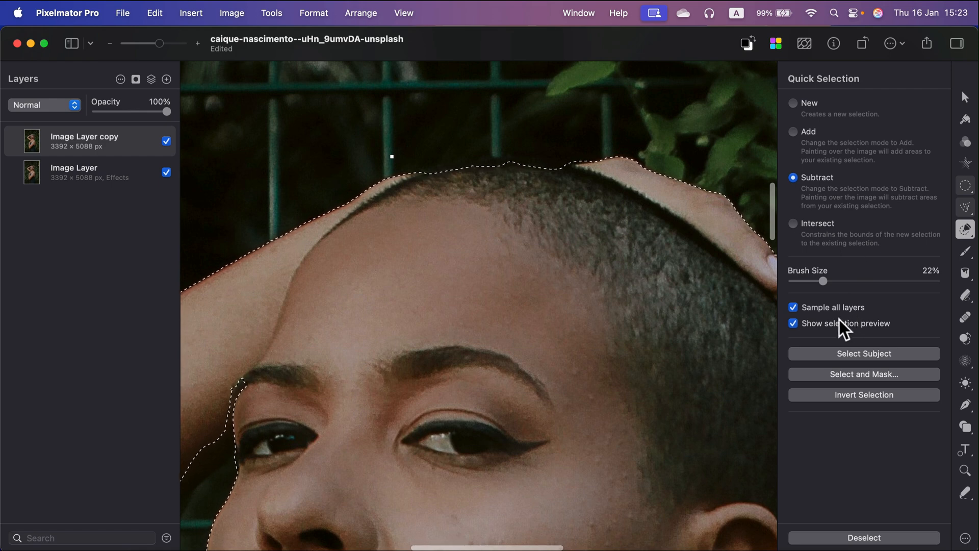
{"action": "mouse_move", "coordinate": [850, 150]}
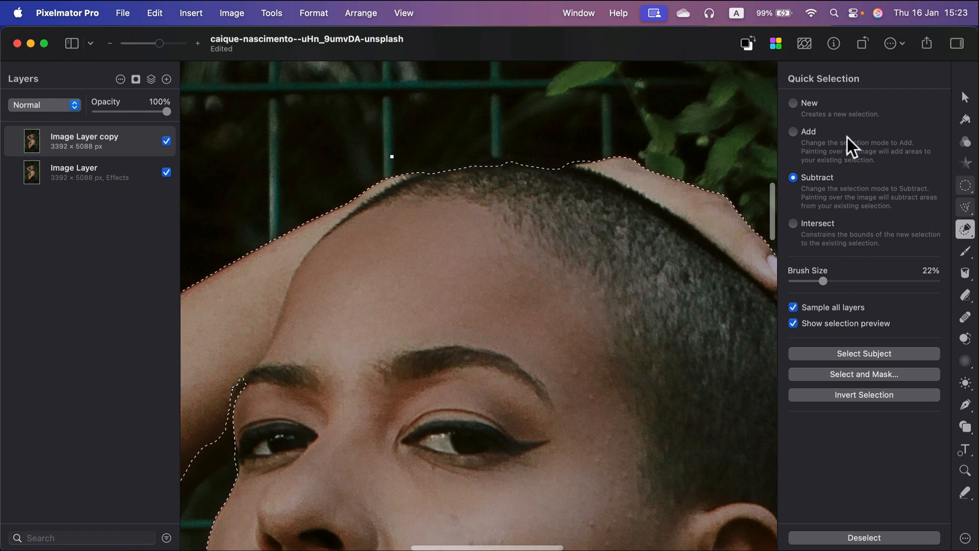
{"action": "mouse_move", "coordinate": [827, 344]}
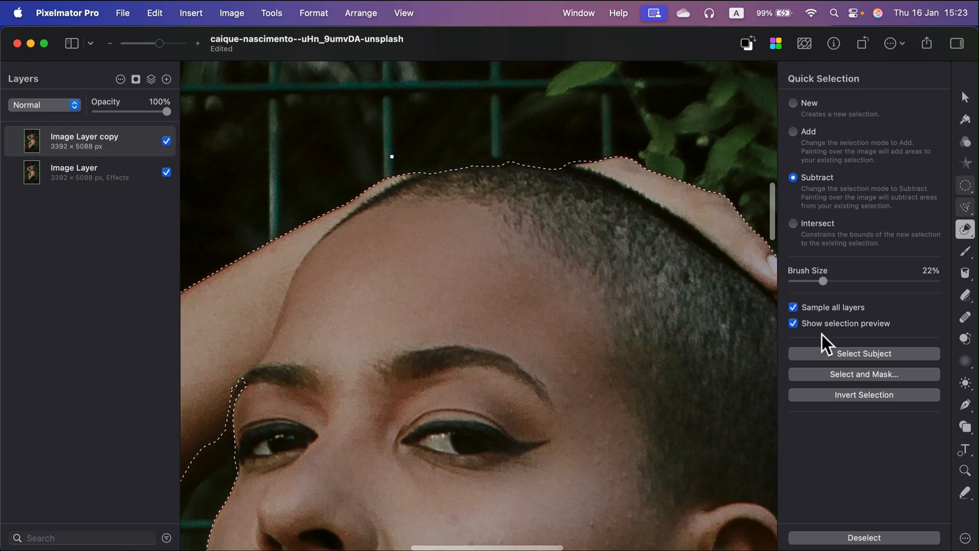
{"action": "left_click_drag", "start_coordinate": [161, 43], "coordinate": [136, 43]}
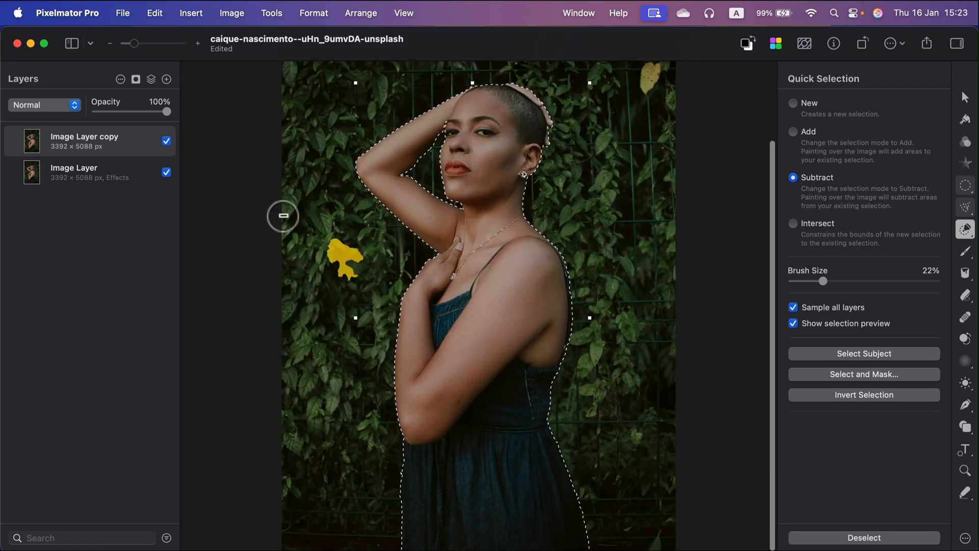
{"action": "mouse_move", "coordinate": [137, 79]}
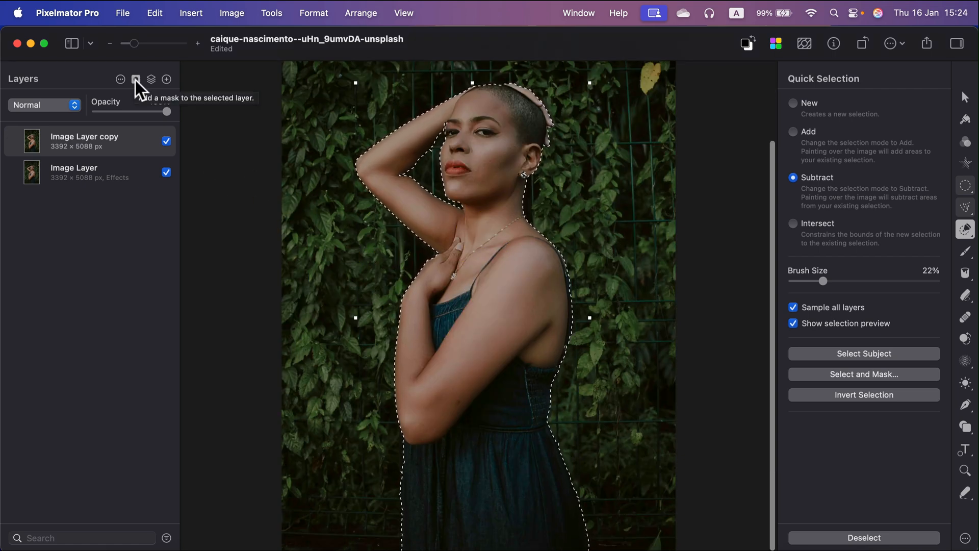
Step: Add a mask to Image Layer copy from the current subject selection
{"action": "left_click", "coordinate": [135, 79]}
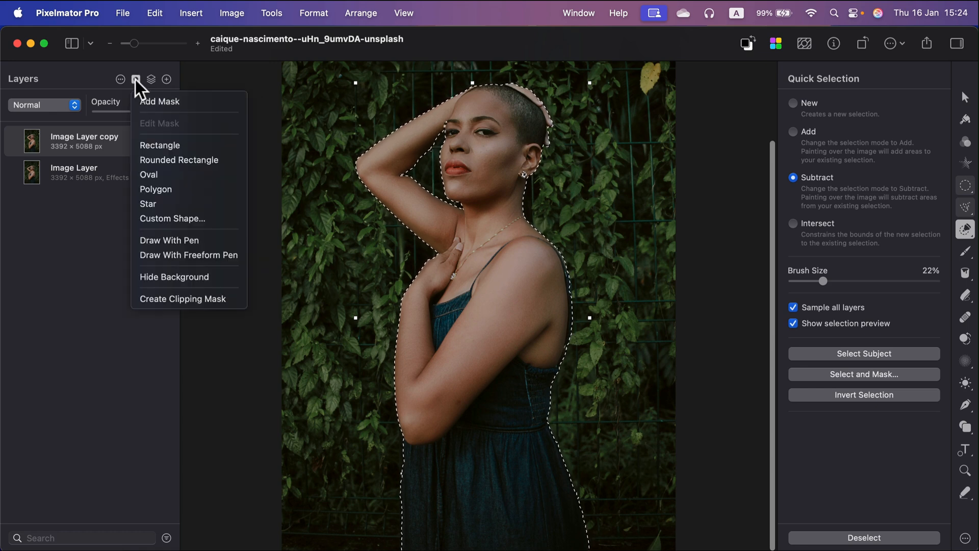
{"action": "left_click", "coordinate": [159, 101]}
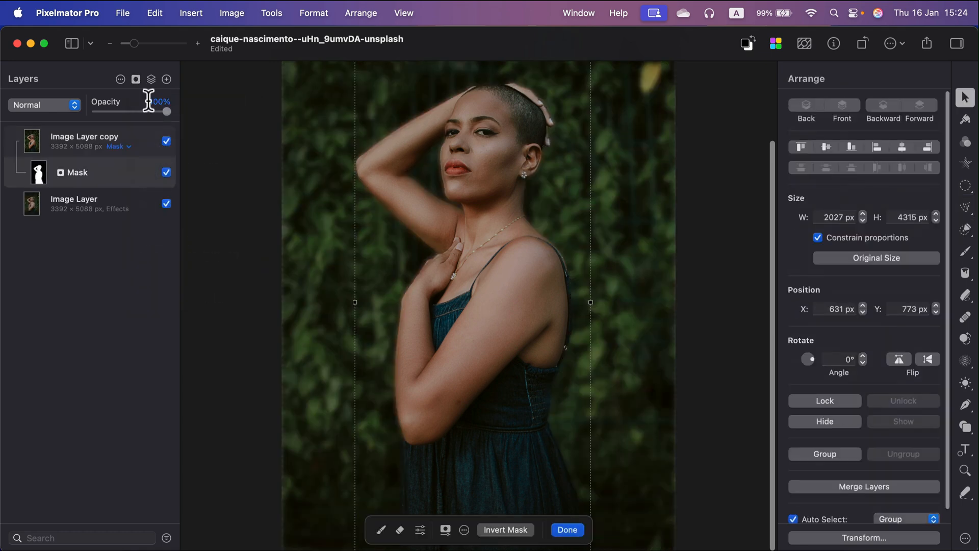
{"action": "mouse_move", "coordinate": [148, 101]}
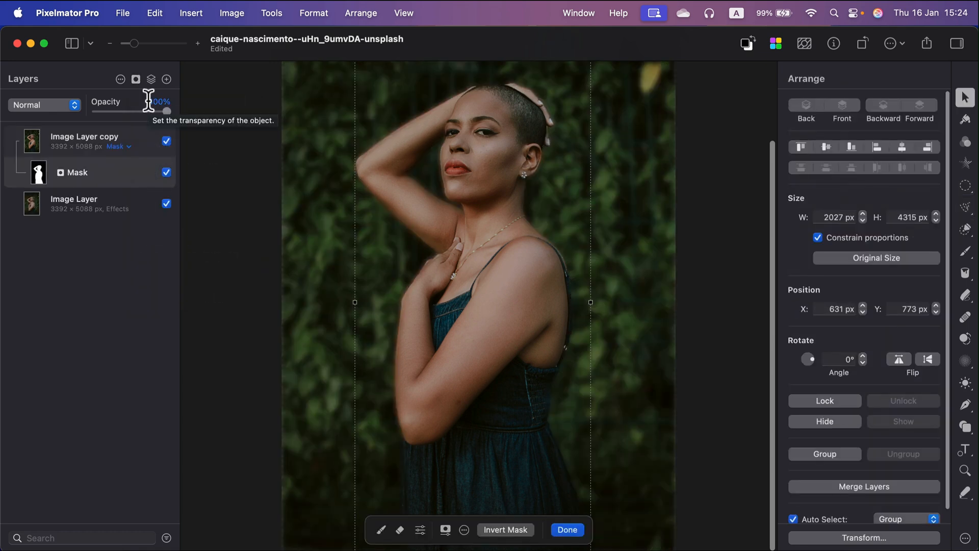
Step: Finish the mask, then hide and reshow the sharp subject layer to check the blur
{"action": "left_click", "coordinate": [565, 529]}
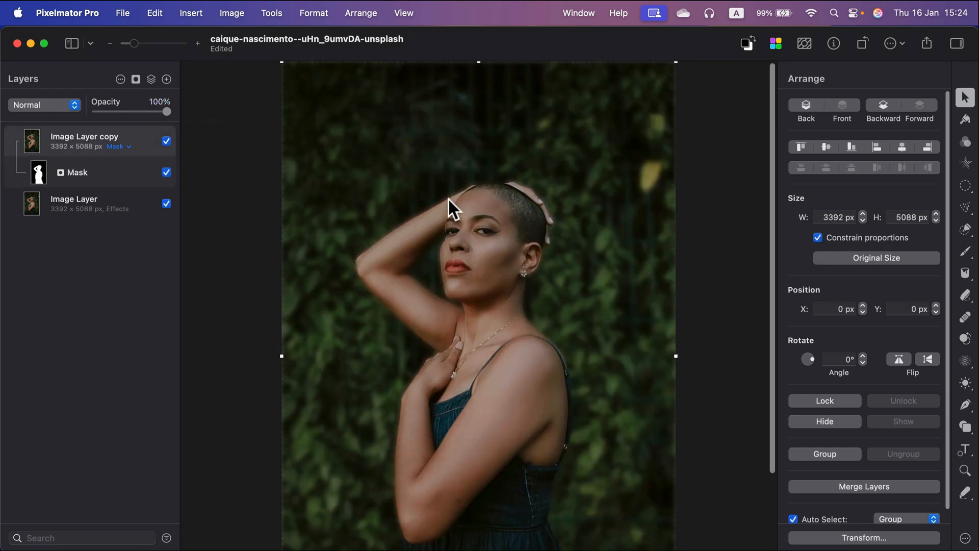
{"action": "mouse_move", "coordinate": [147, 140]}
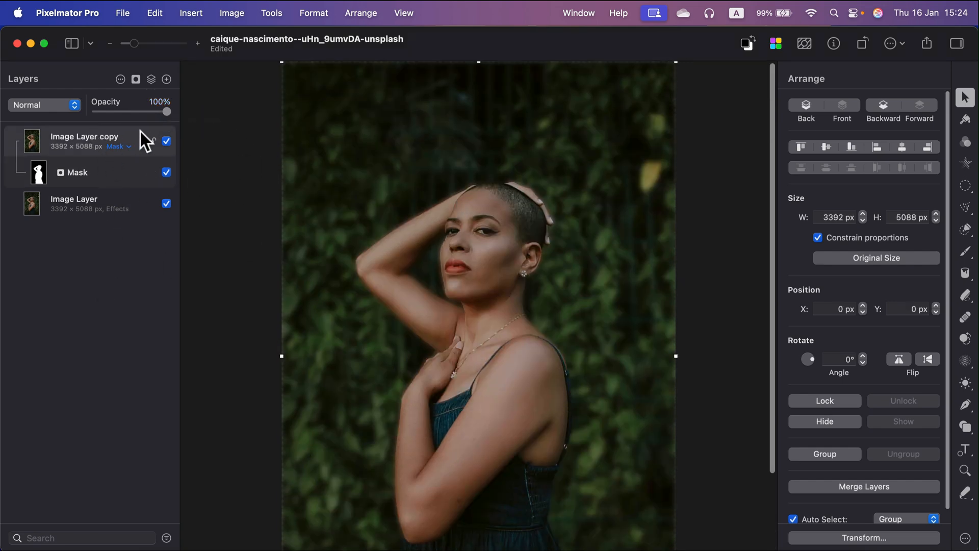
{"action": "left_click", "coordinate": [166, 141]}
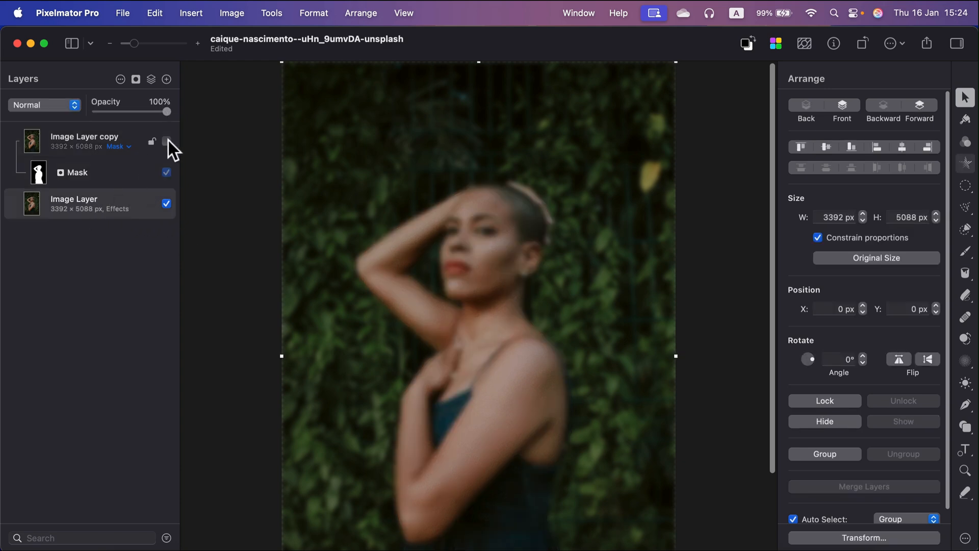
{"action": "left_click", "coordinate": [166, 141]}
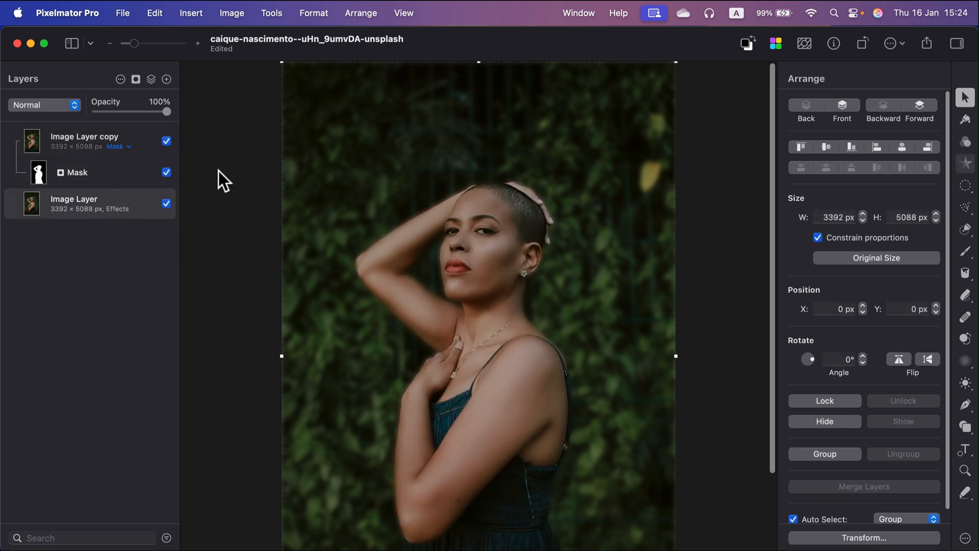
Step: Toggle the mask off and back on to compare, then bring up the File menu for export
{"action": "left_click", "coordinate": [166, 173]}
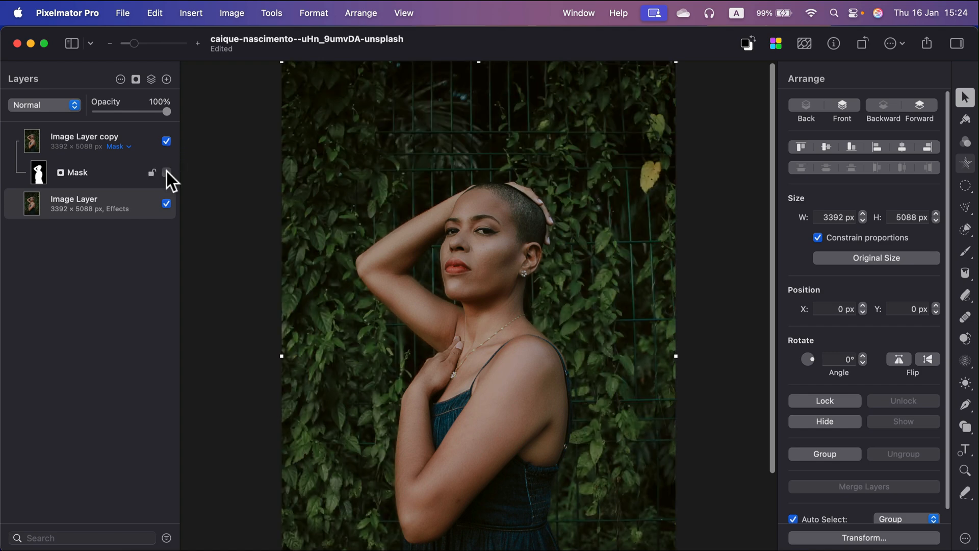
{"action": "left_click", "coordinate": [166, 173]}
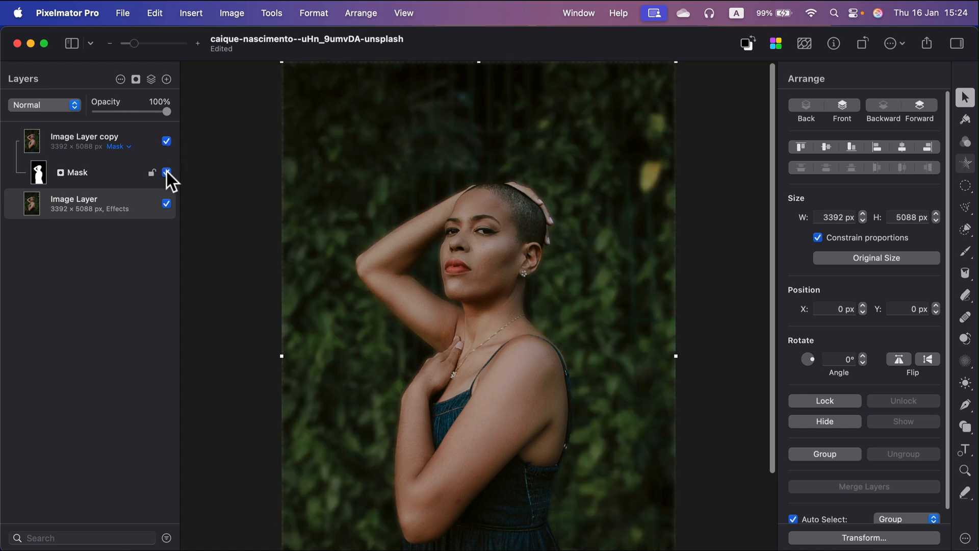
{"action": "left_click", "coordinate": [166, 172]}
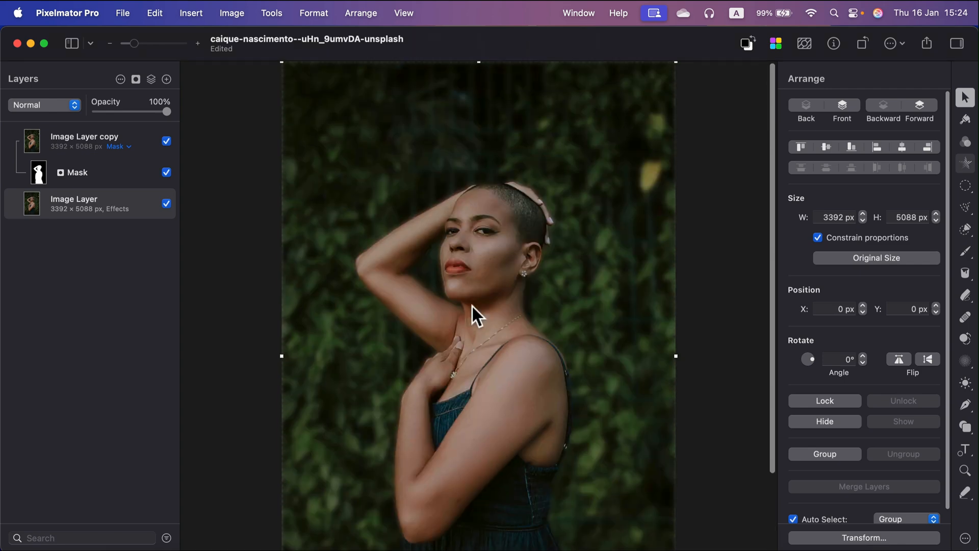
{"action": "mouse_move", "coordinate": [753, 173]}
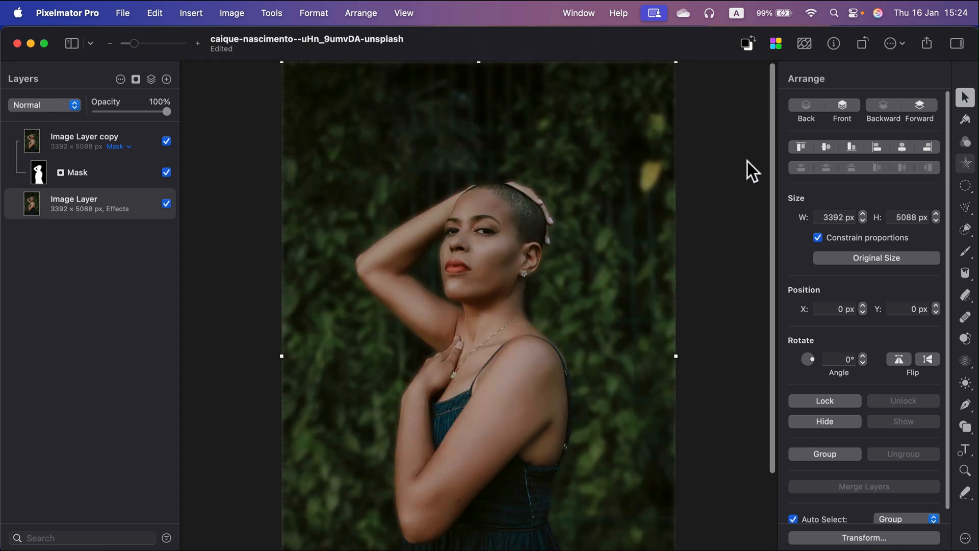
{"action": "left_click", "coordinate": [122, 12]}
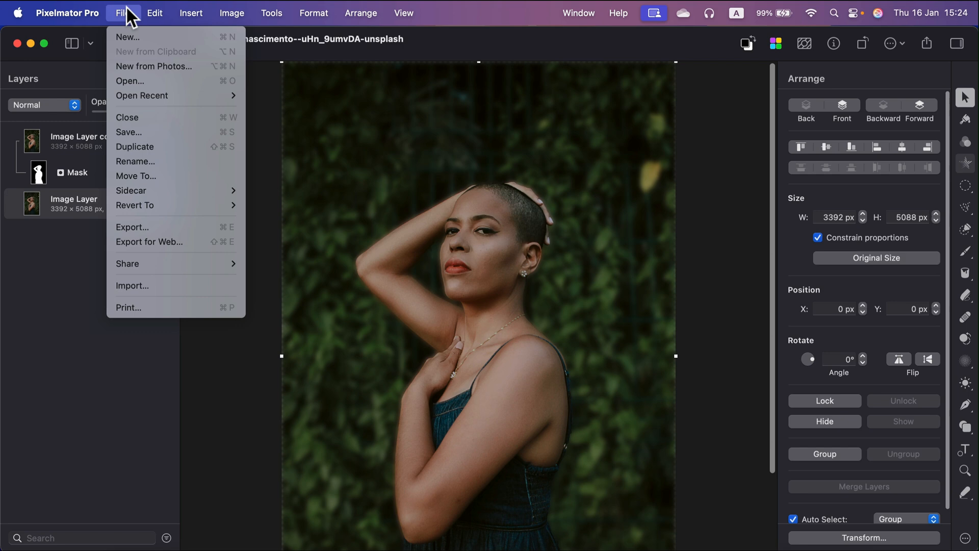
{"action": "mouse_move", "coordinate": [150, 241]}
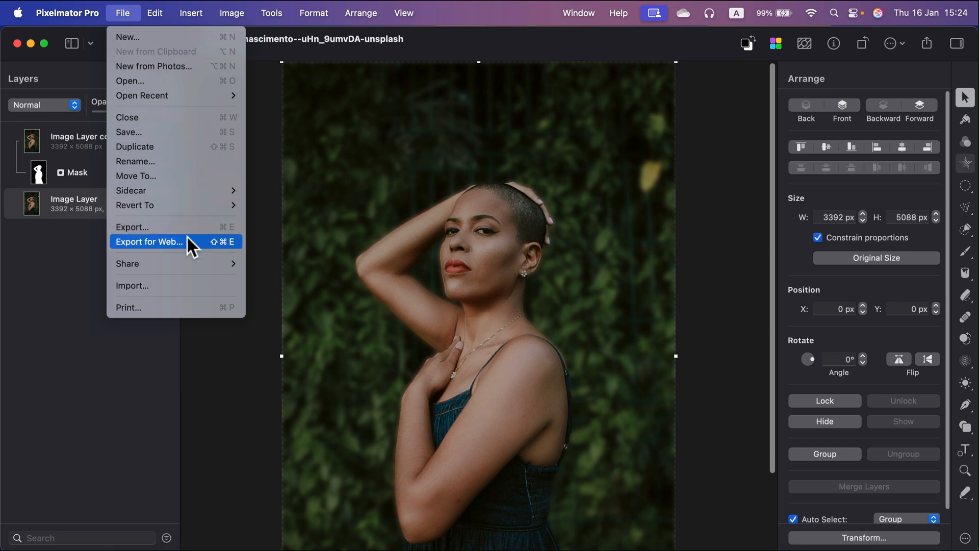